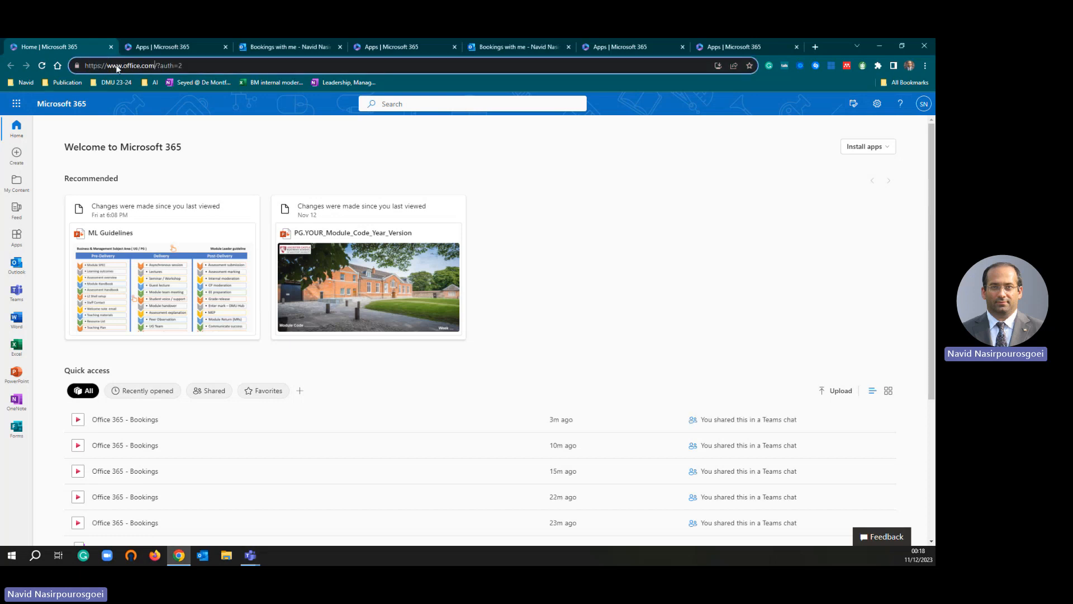
Open the Microsoft 365 app launcher and explore all apps to reach the Apps catalogue.
double_click(136, 66)
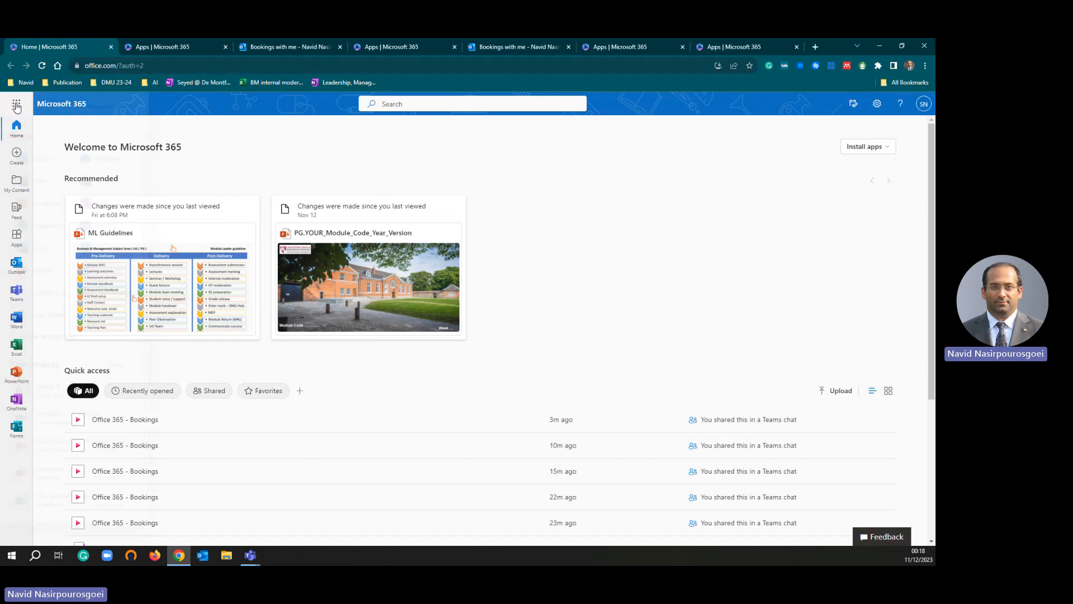
click(15, 106)
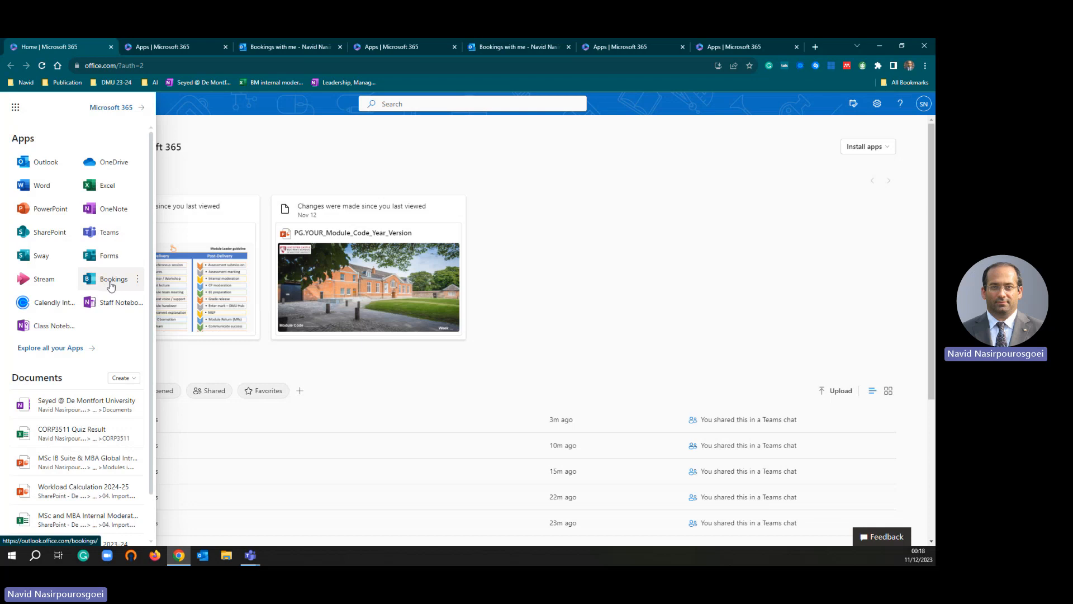
mouse_move(48, 356)
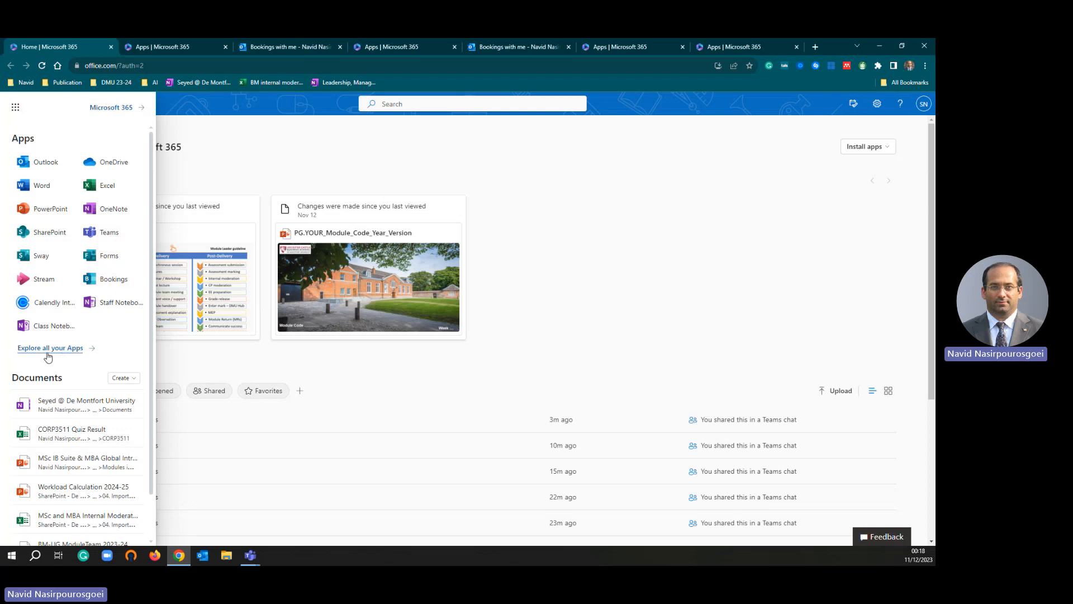
click(49, 347)
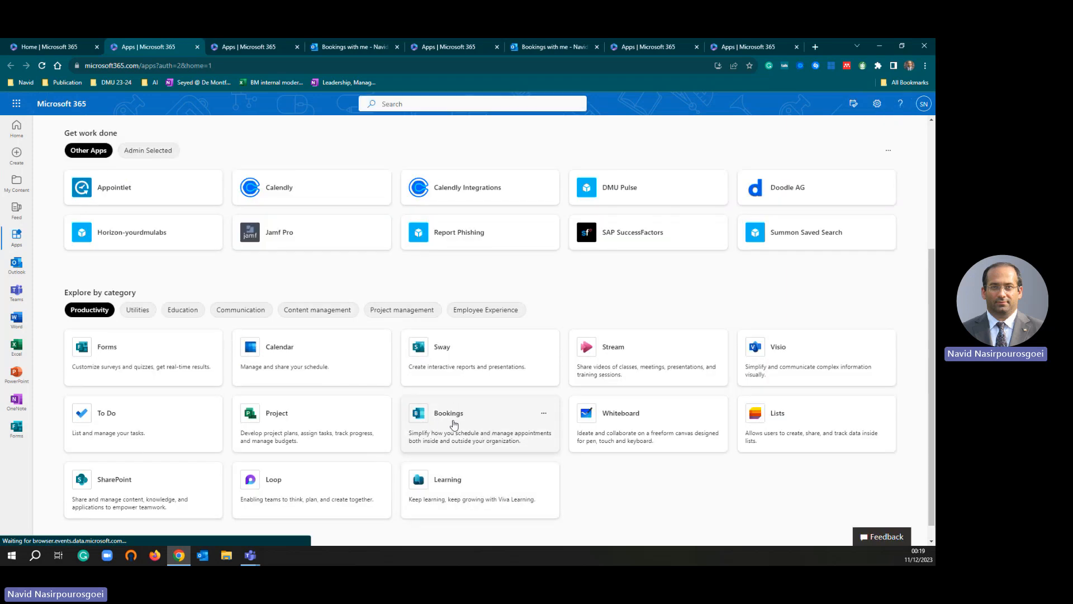
Launch Bookings from its tile on the Apps page.
click(449, 413)
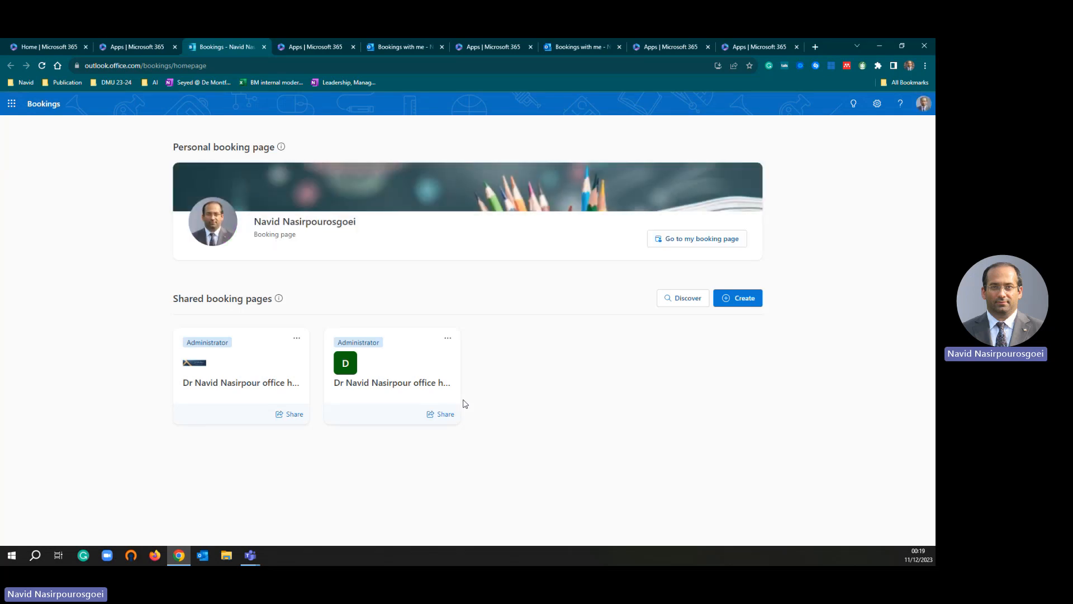
mouse_move(187, 161)
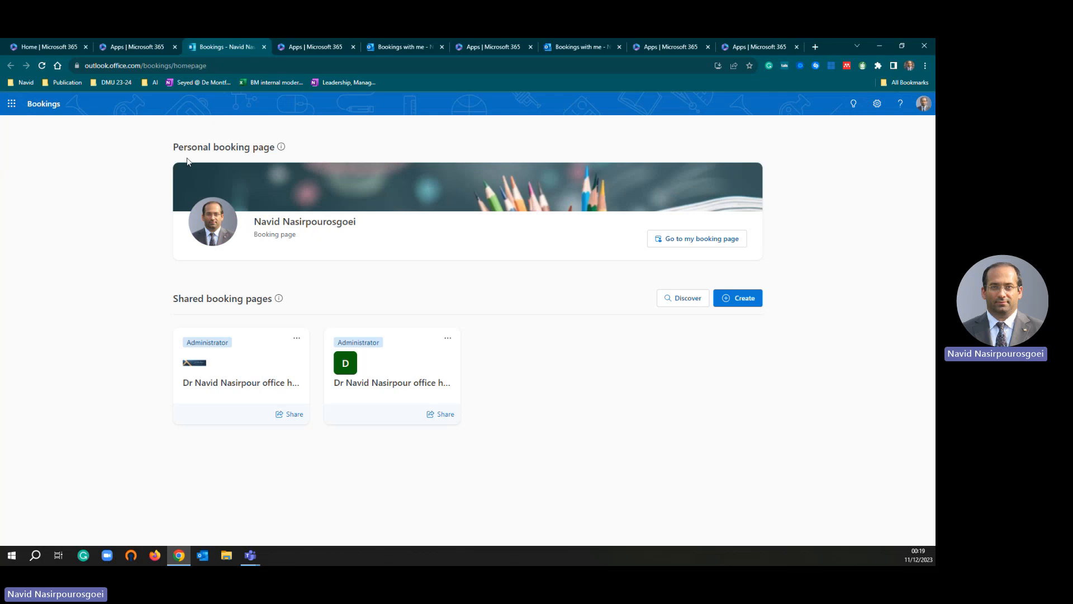
mouse_move(276, 235)
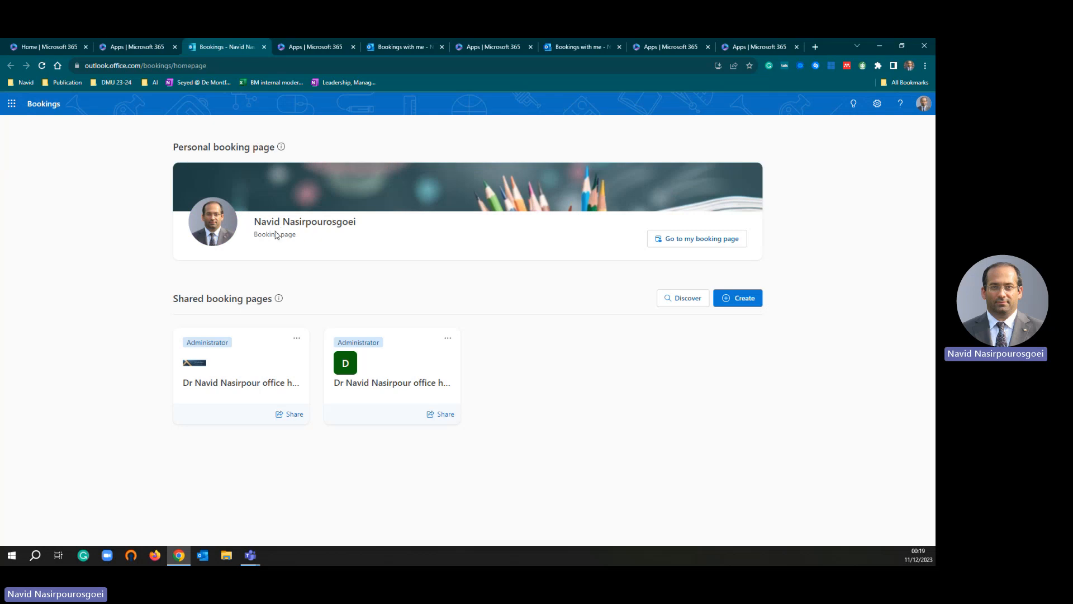
mouse_move(696, 238)
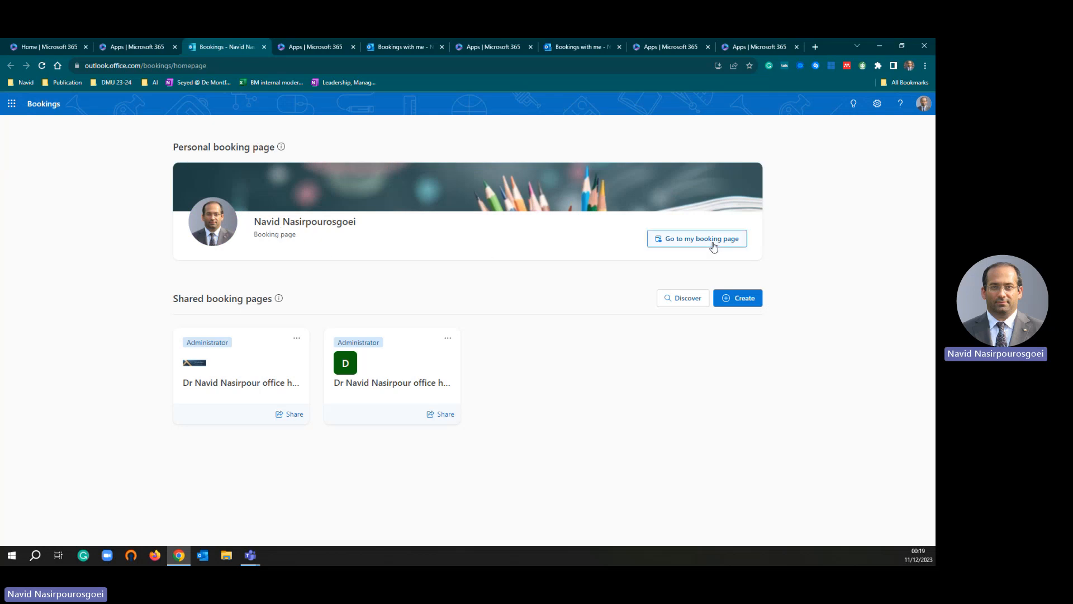
Go to the personal 'Bookings with me' page listing private meeting types.
click(697, 238)
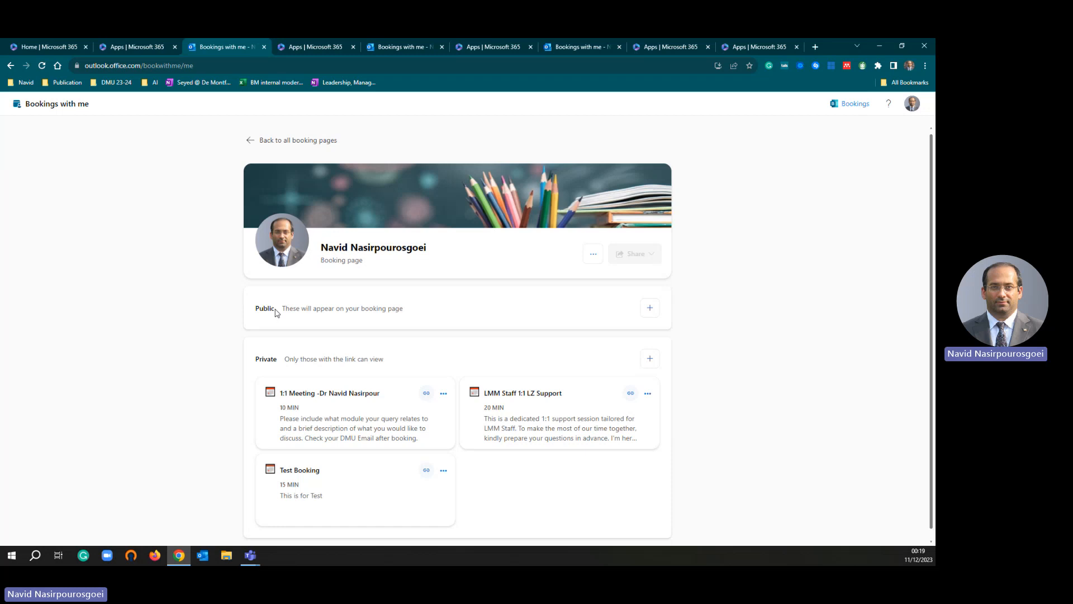
mouse_move(279, 366)
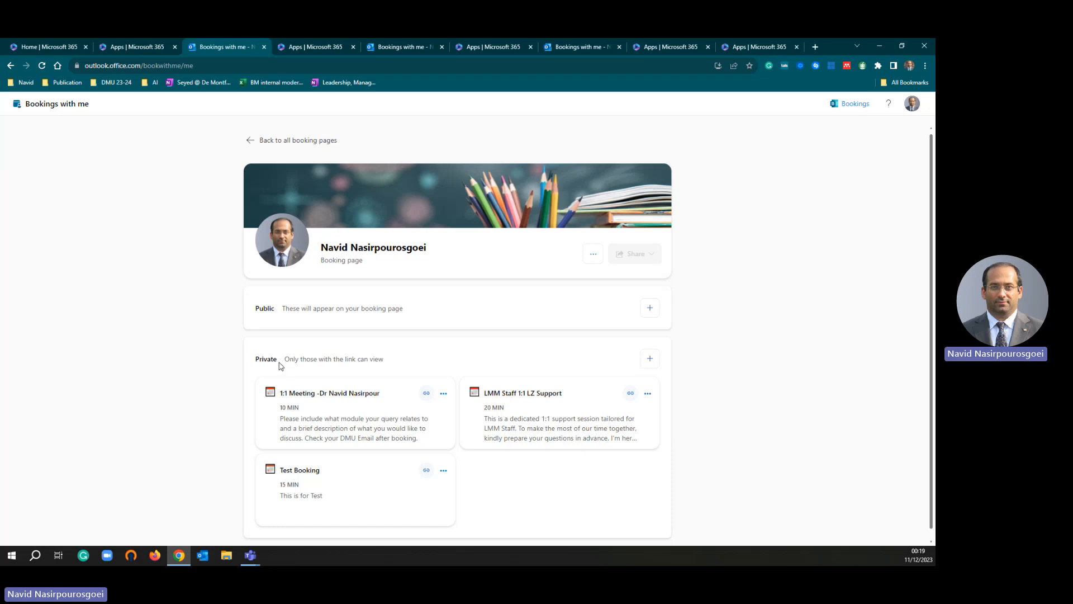
mouse_move(291, 361)
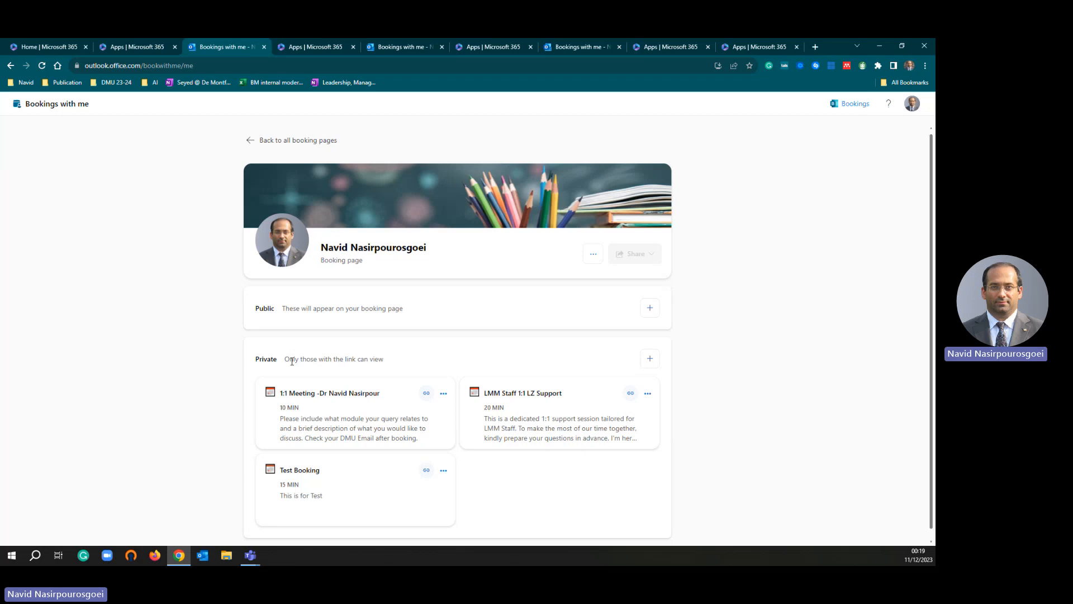
mouse_move(290, 359)
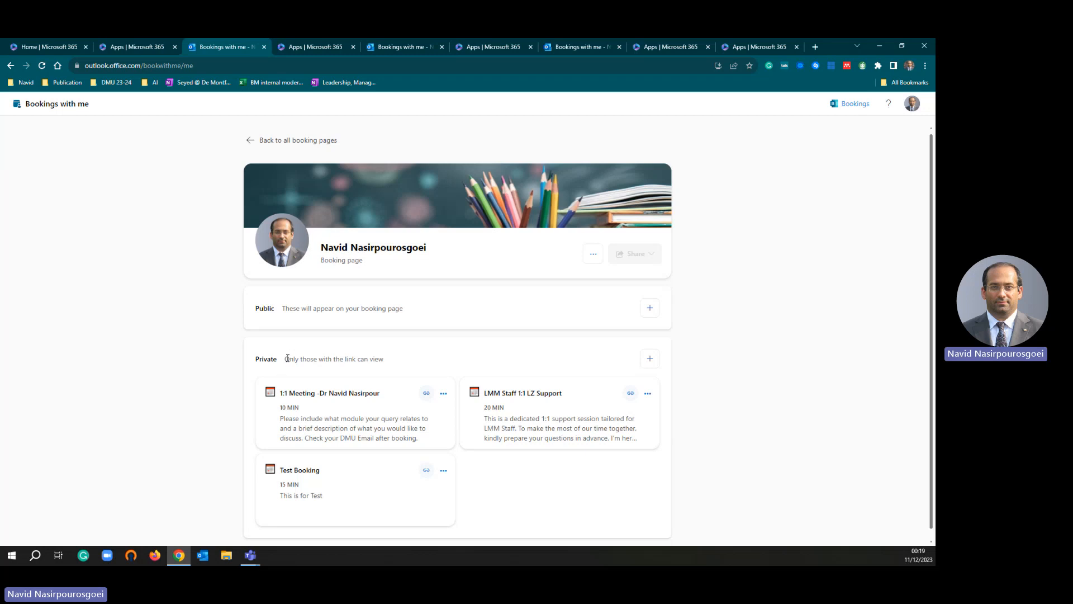
mouse_move(354, 368)
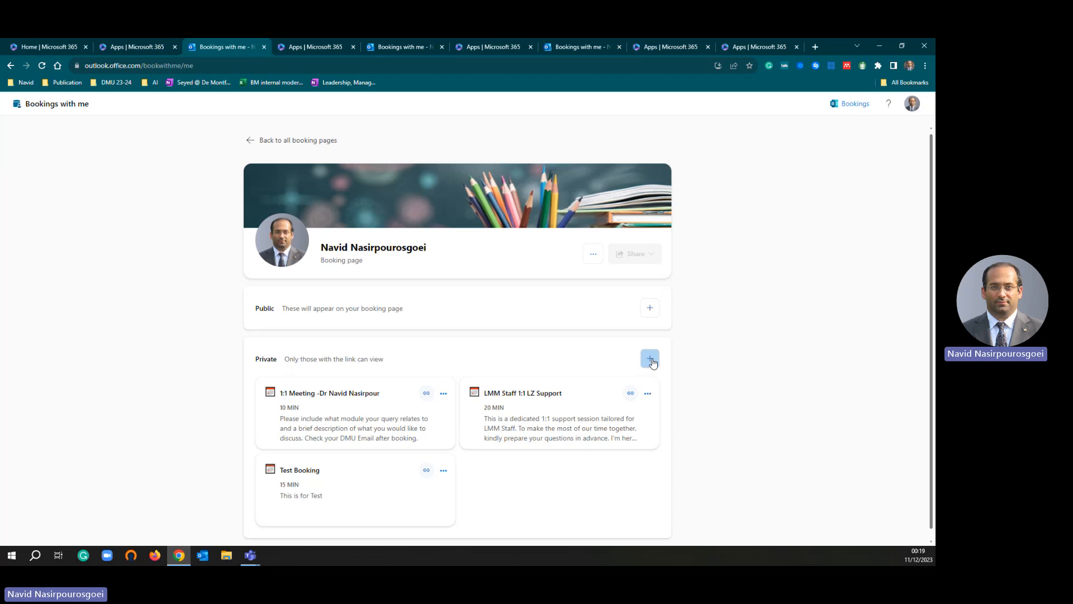
Create a private meeting type titled 'Test Booking 2' described 'This is a Test Booking'.
click(648, 359)
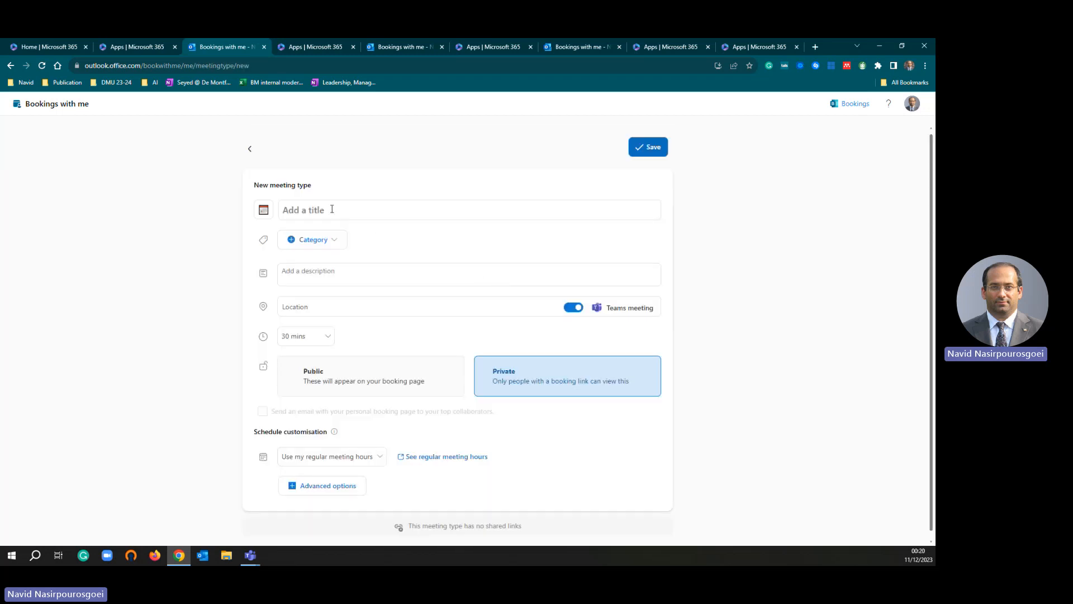
click(468, 209)
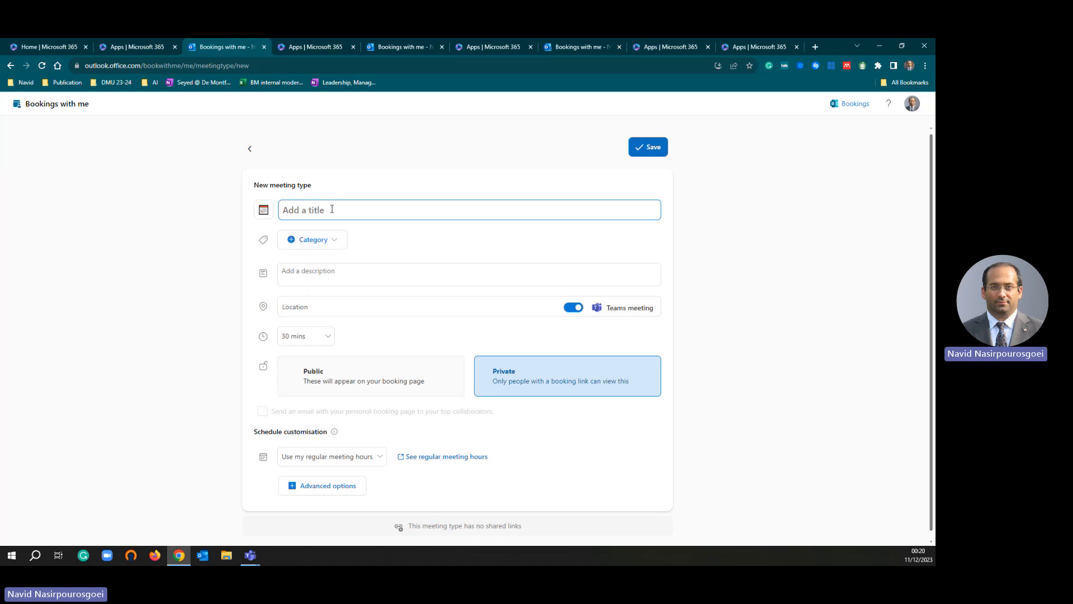
text(Test)
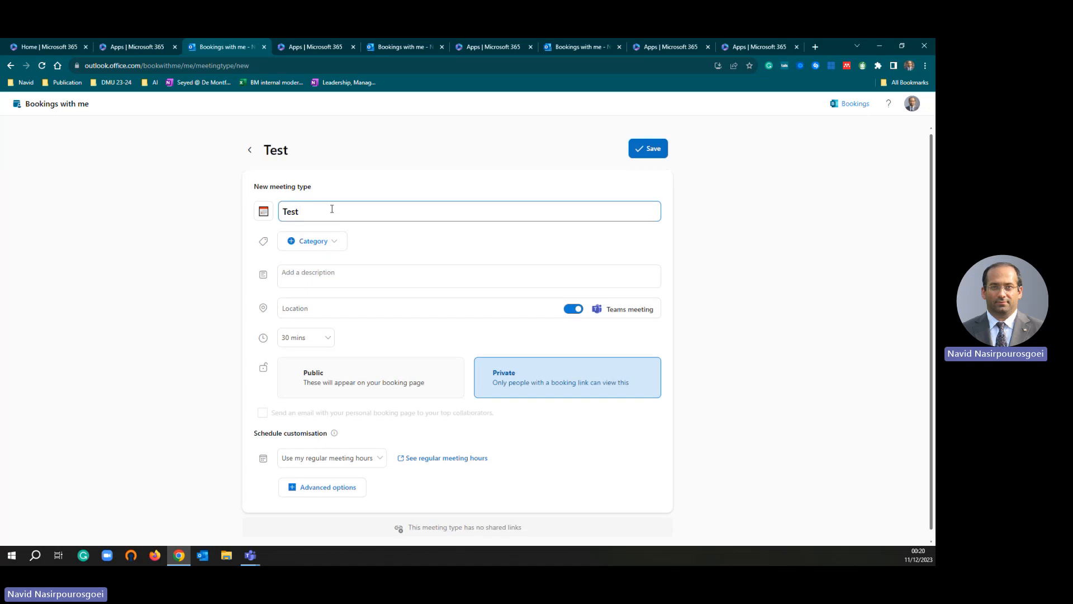
text(Booking 2)
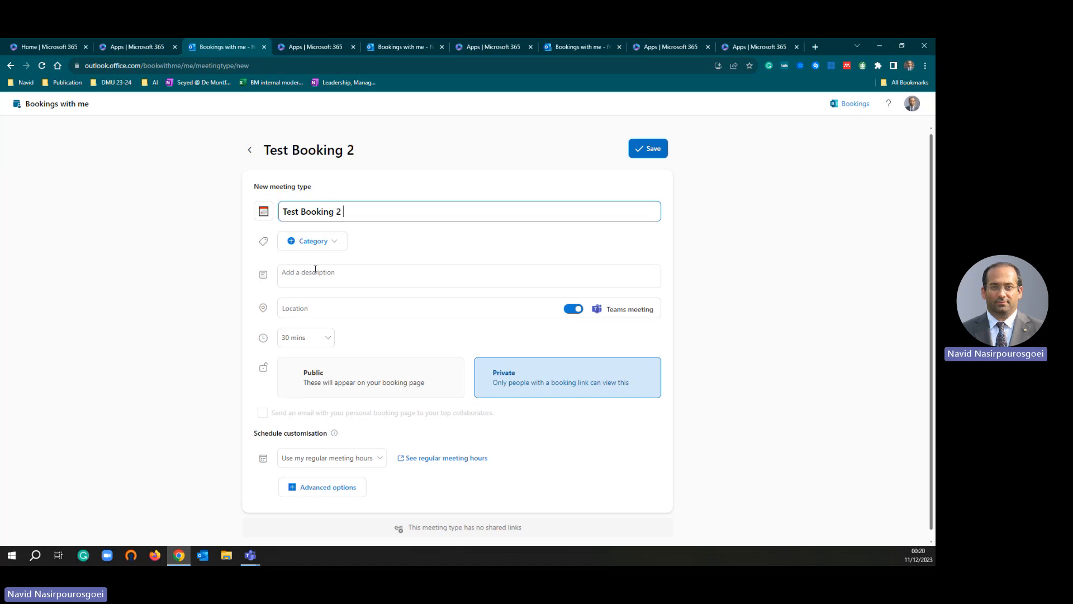
click(312, 240)
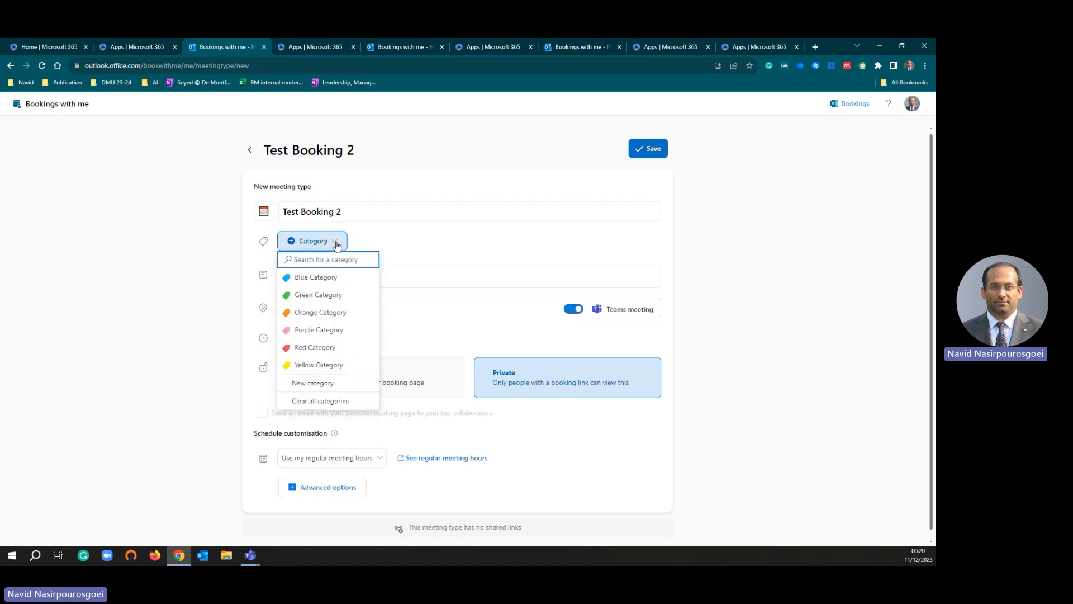
mouse_move(328, 364)
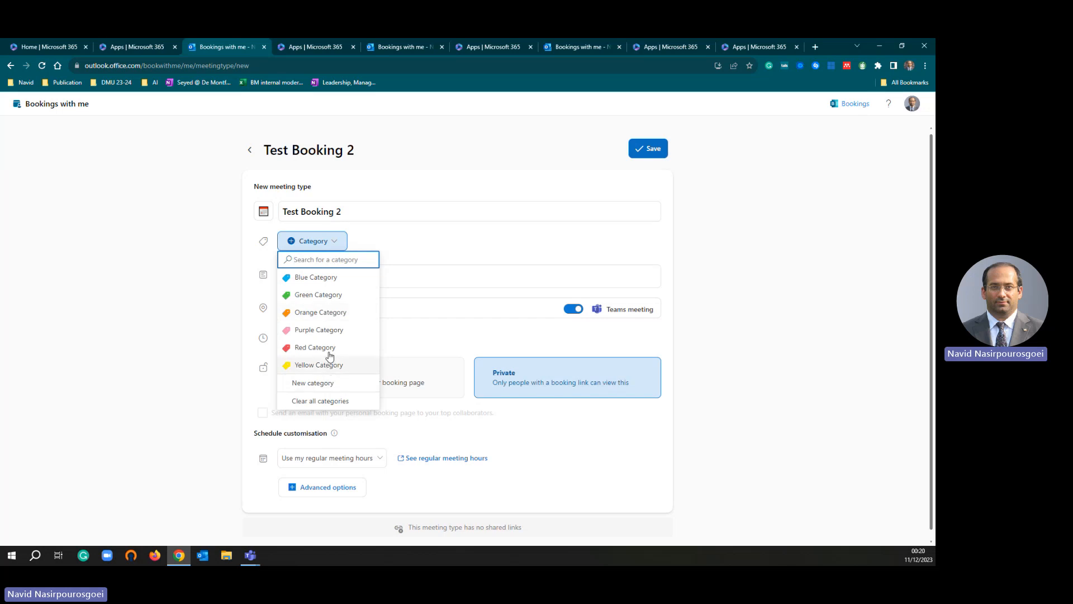
mouse_move(386, 245)
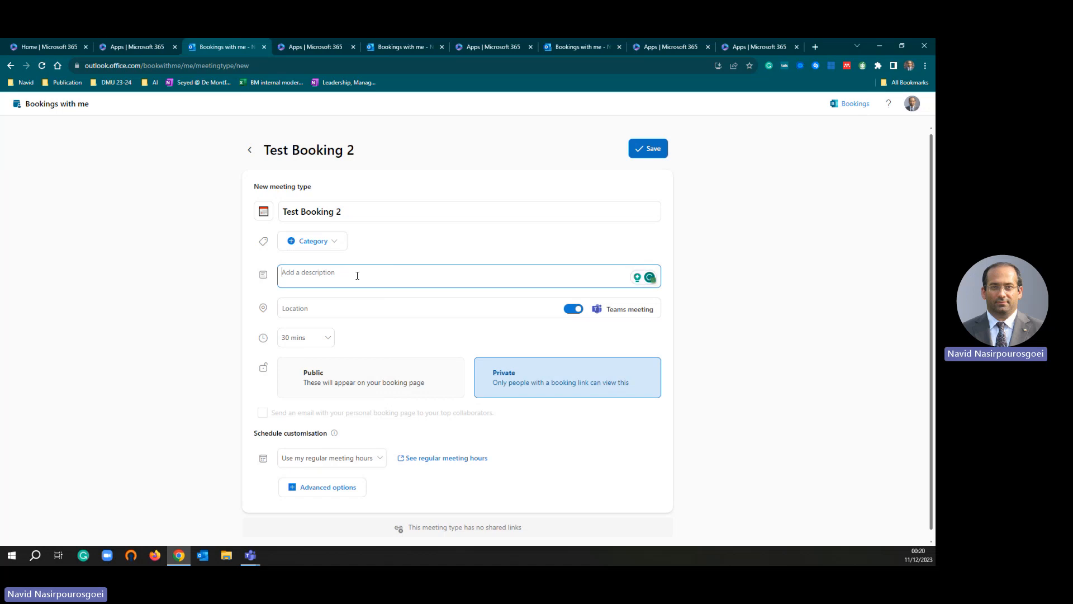
text(This is)
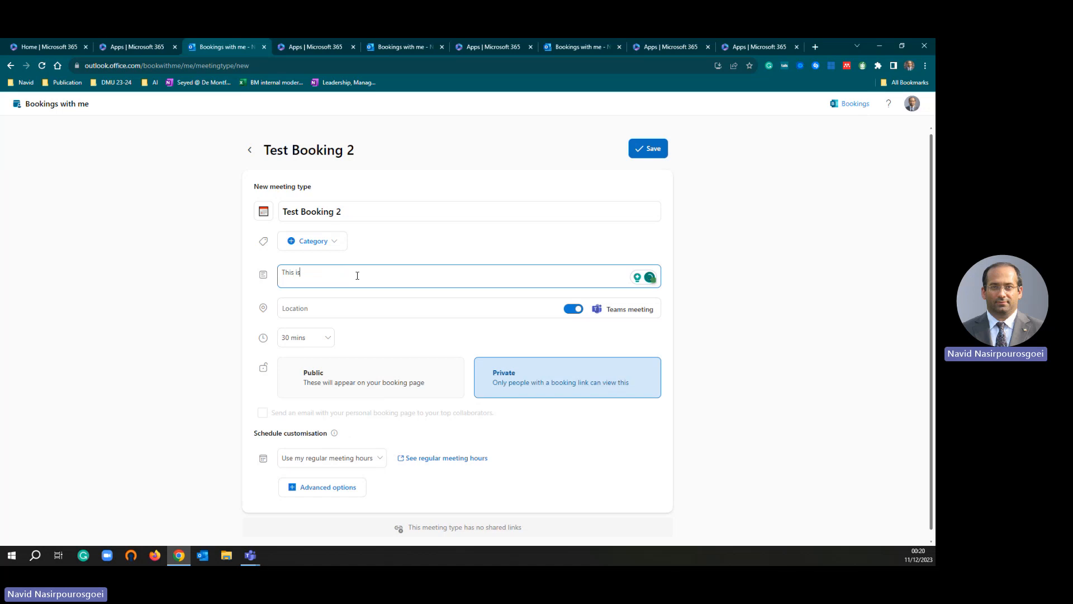
text(a Test Bookings)
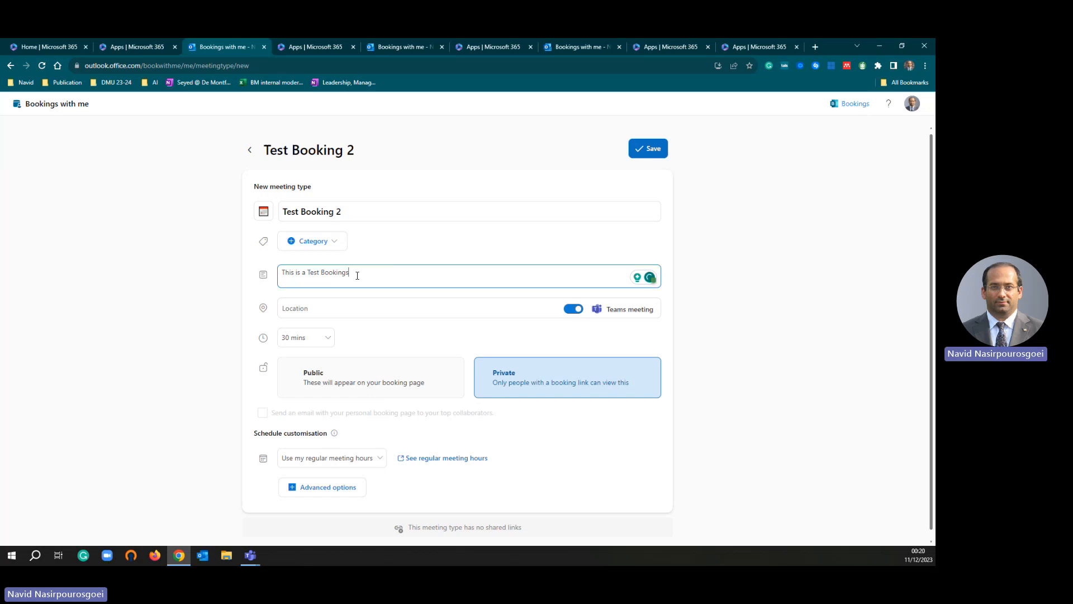
Set the location to HU04.43 and the duration to 15 minutes.
click(332, 309)
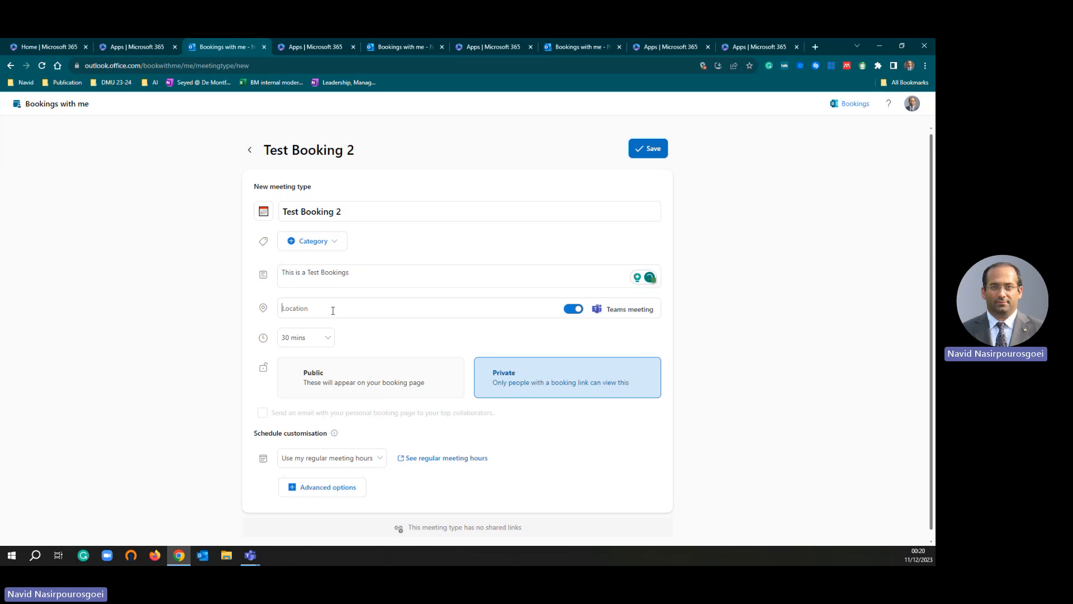
text(H)
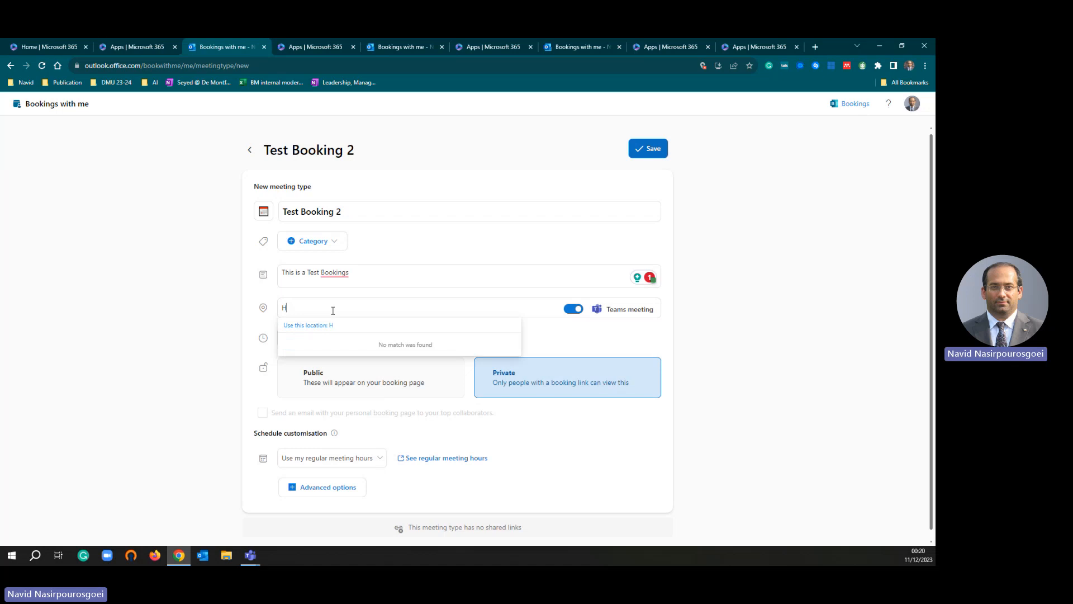
text(U04.43)
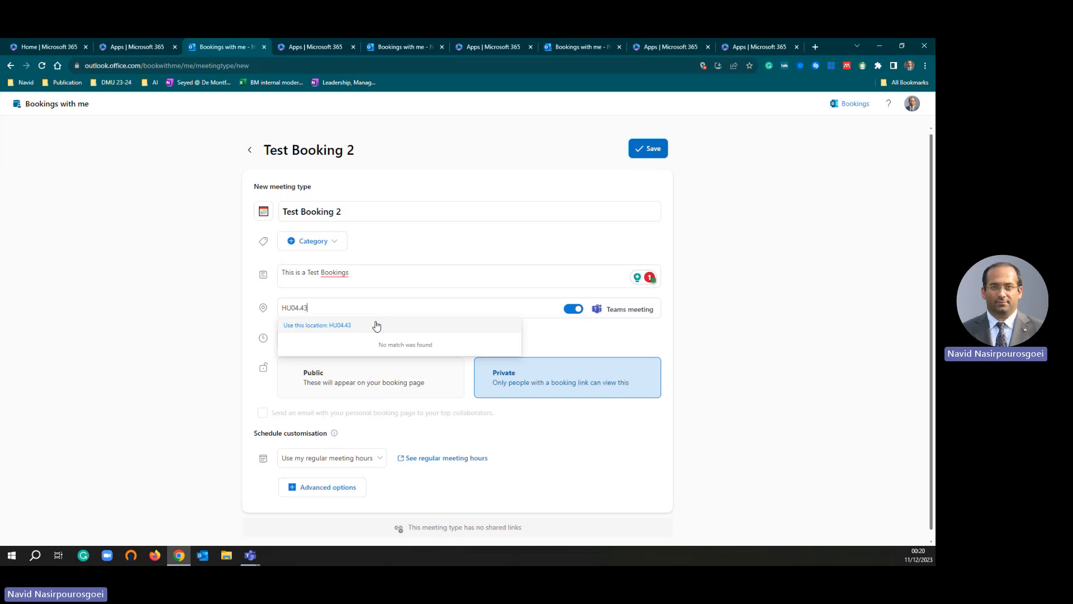
click(317, 324)
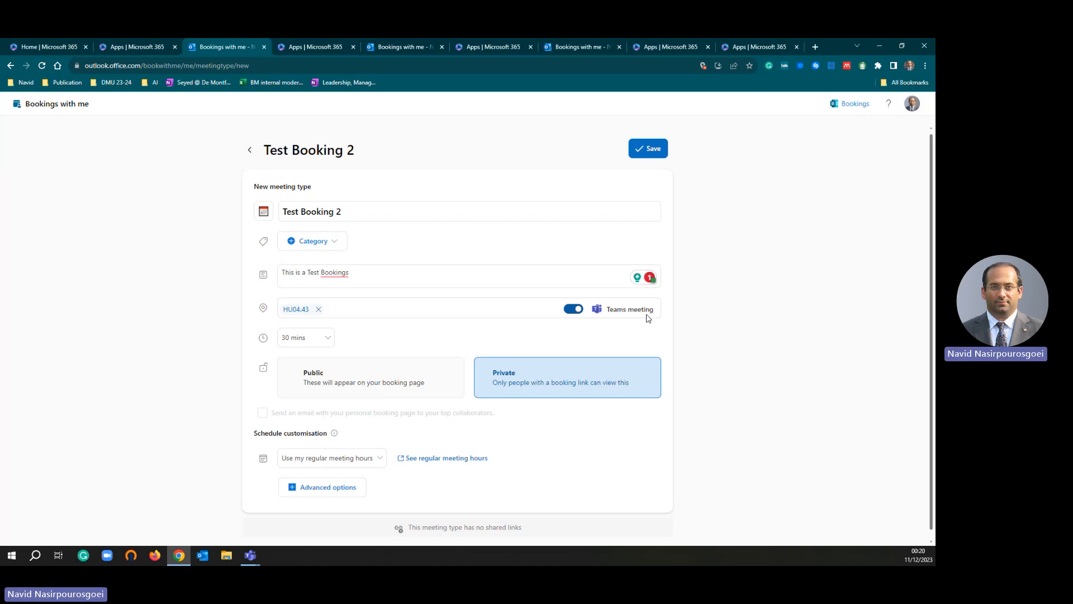
click(305, 336)
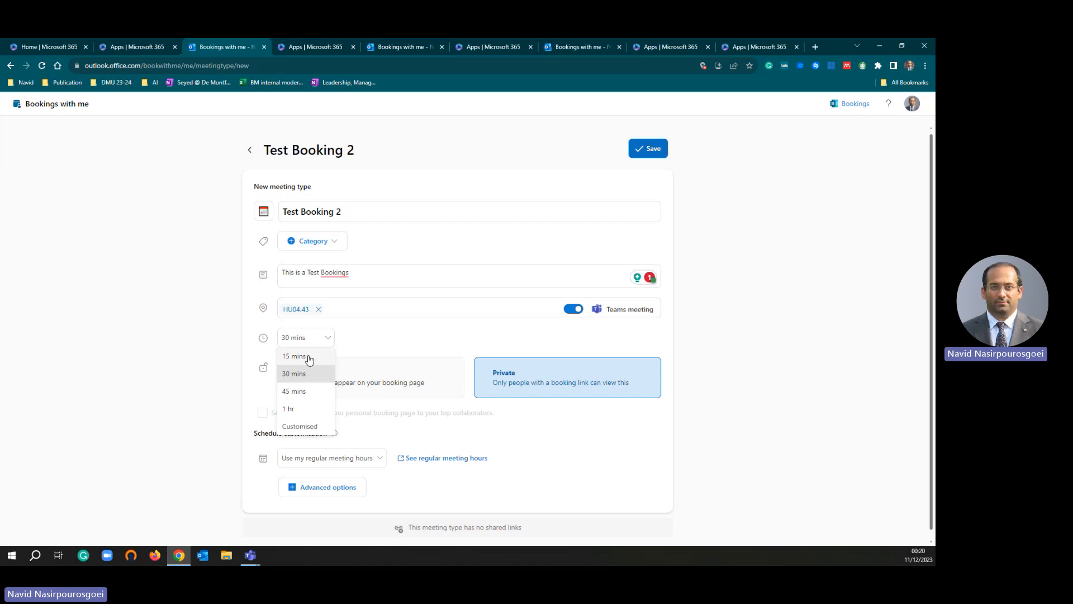
click(294, 355)
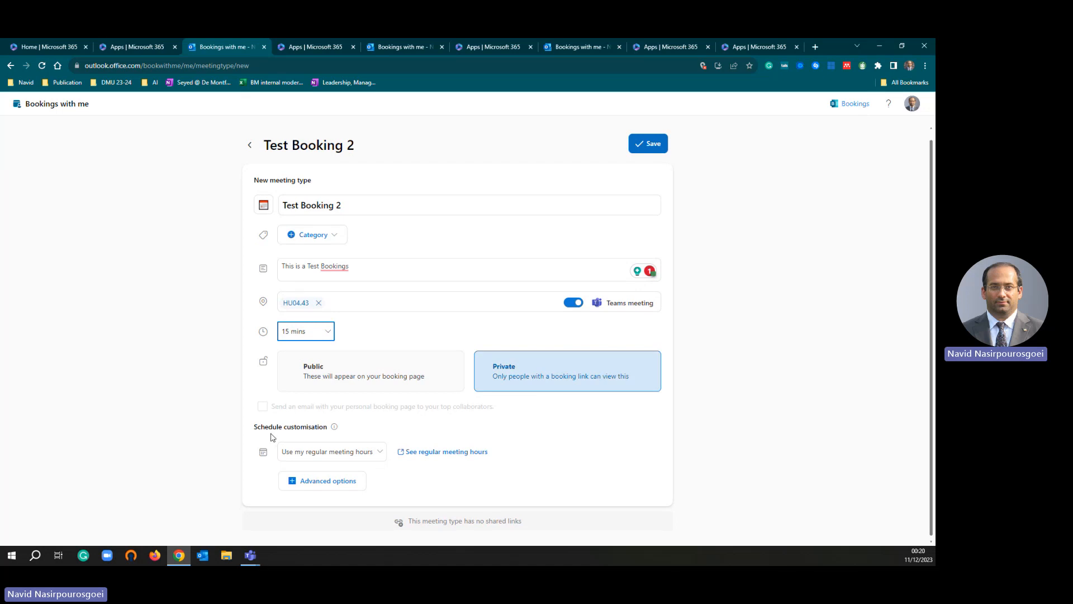
mouse_move(312, 436)
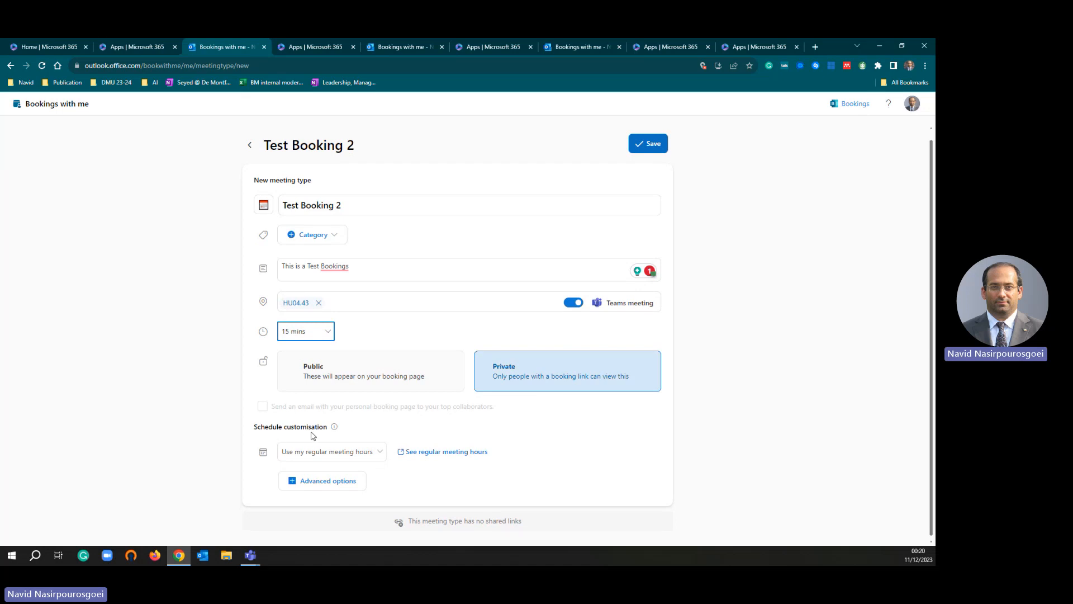
Switch to customised availability hours limited to a specific date range.
click(329, 451)
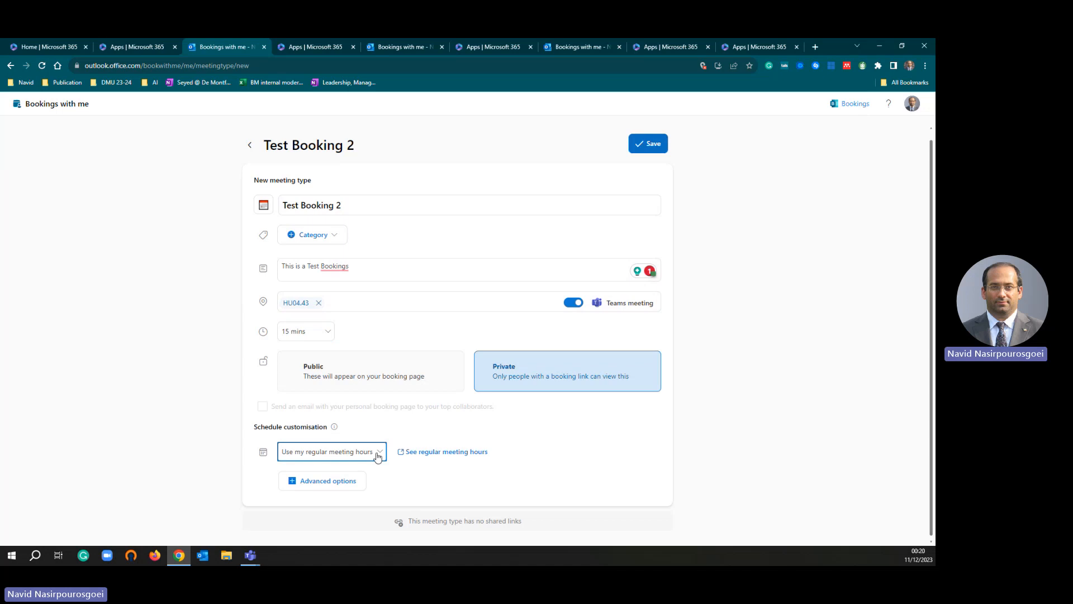
click(331, 450)
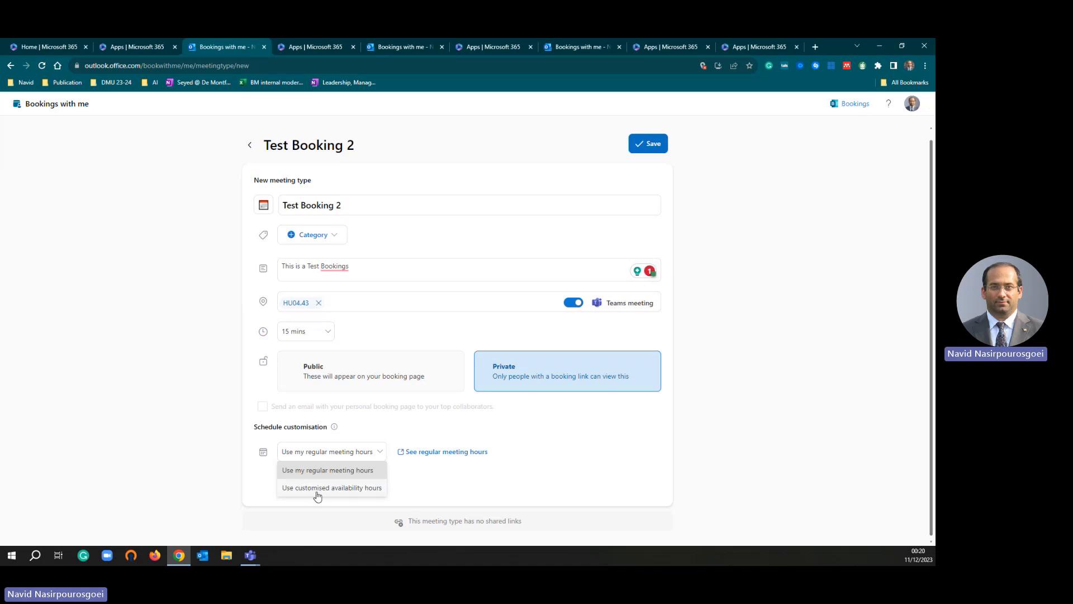
mouse_move(315, 492)
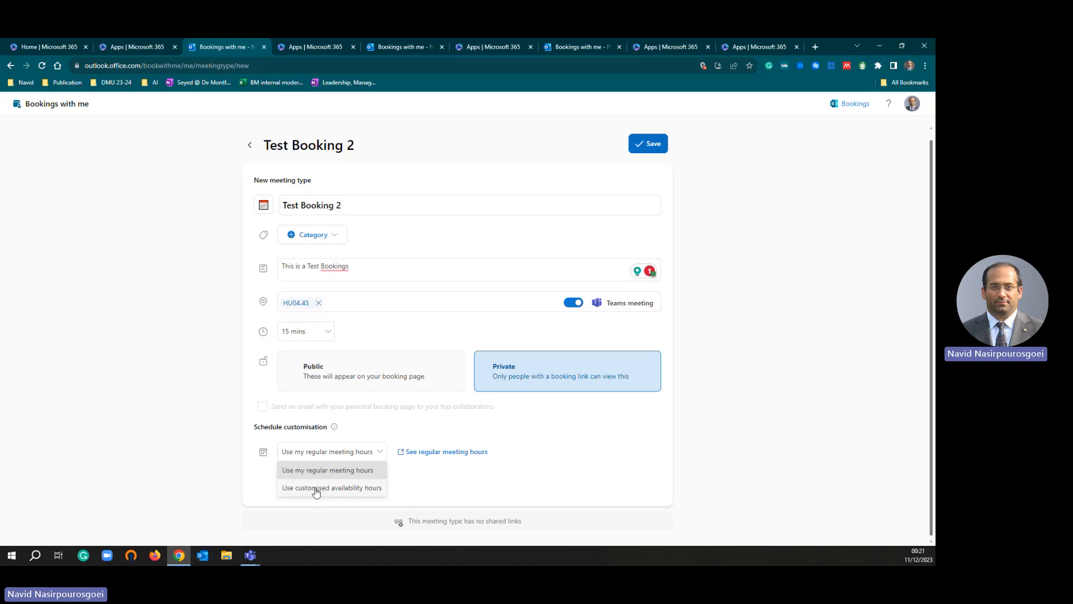
mouse_move(321, 493)
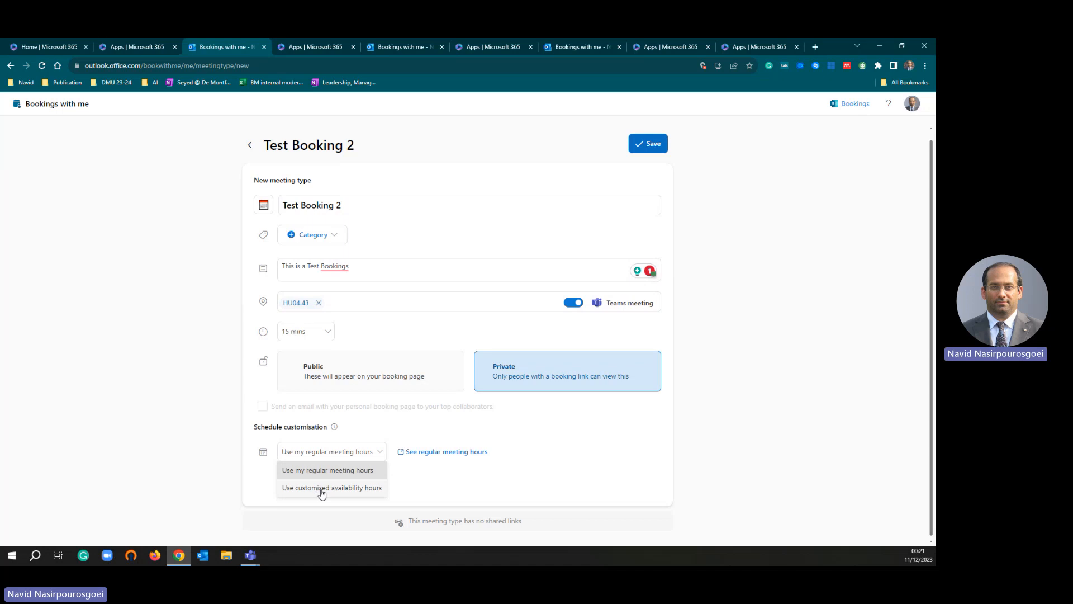
click(331, 487)
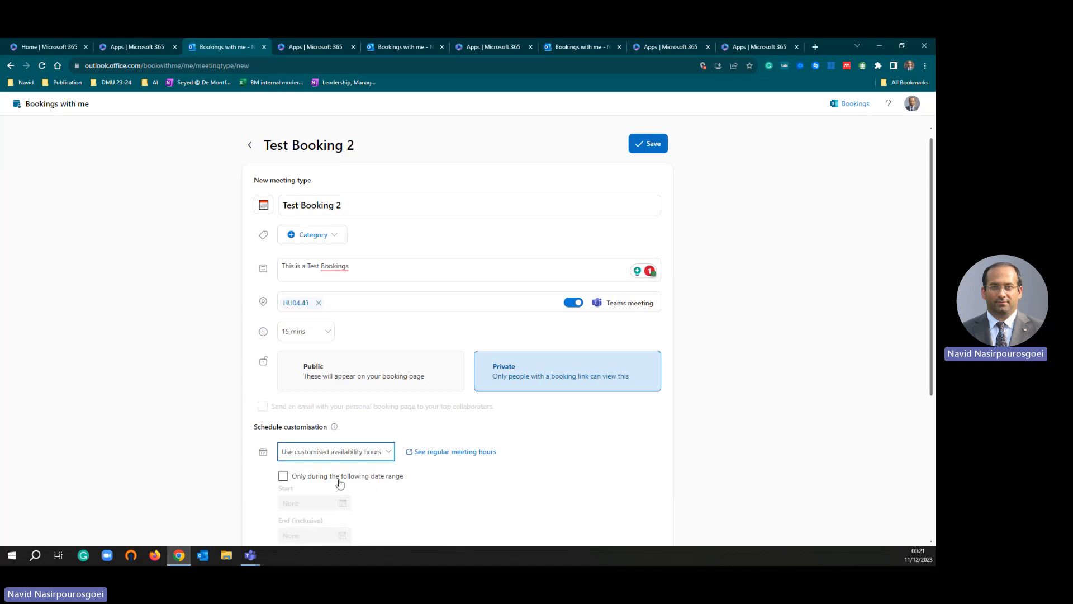
scroll(down, 3)
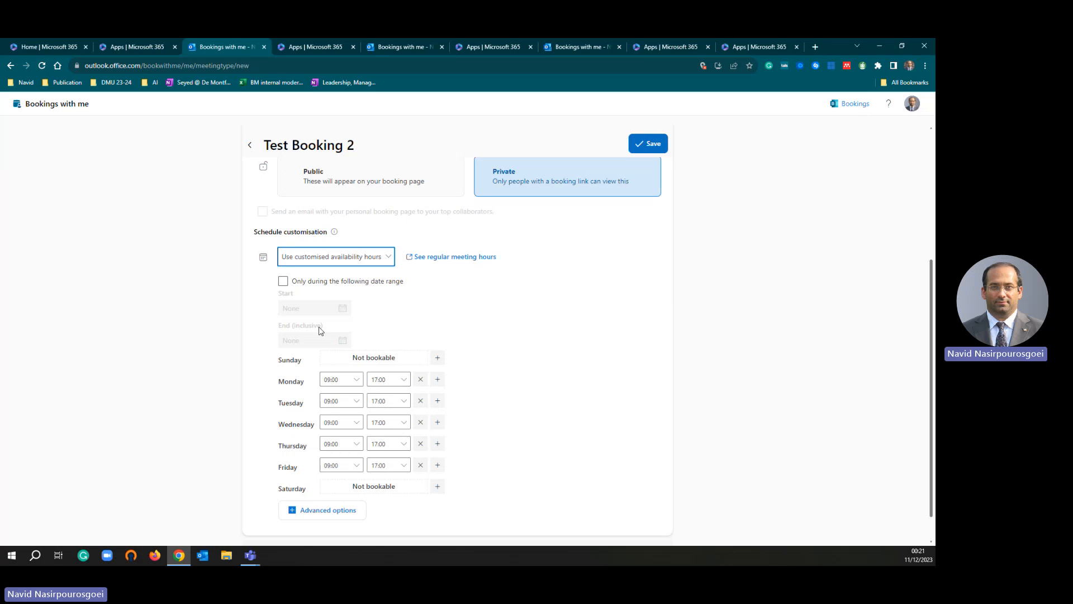
click(282, 281)
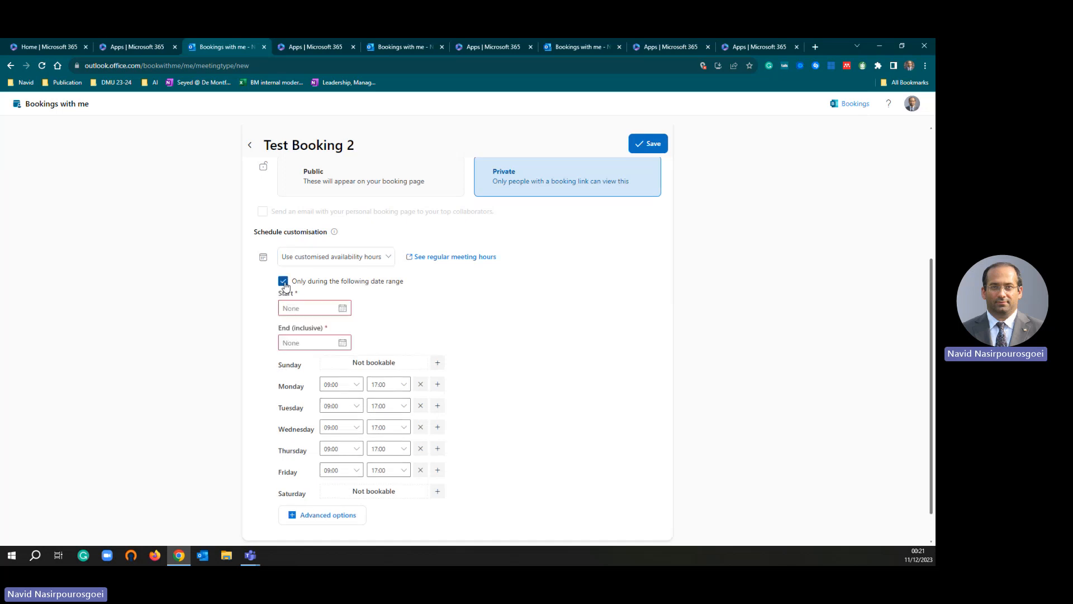
Set the range from 1 October 2023 to 30 September 2024 and make Monday not bookable.
click(313, 307)
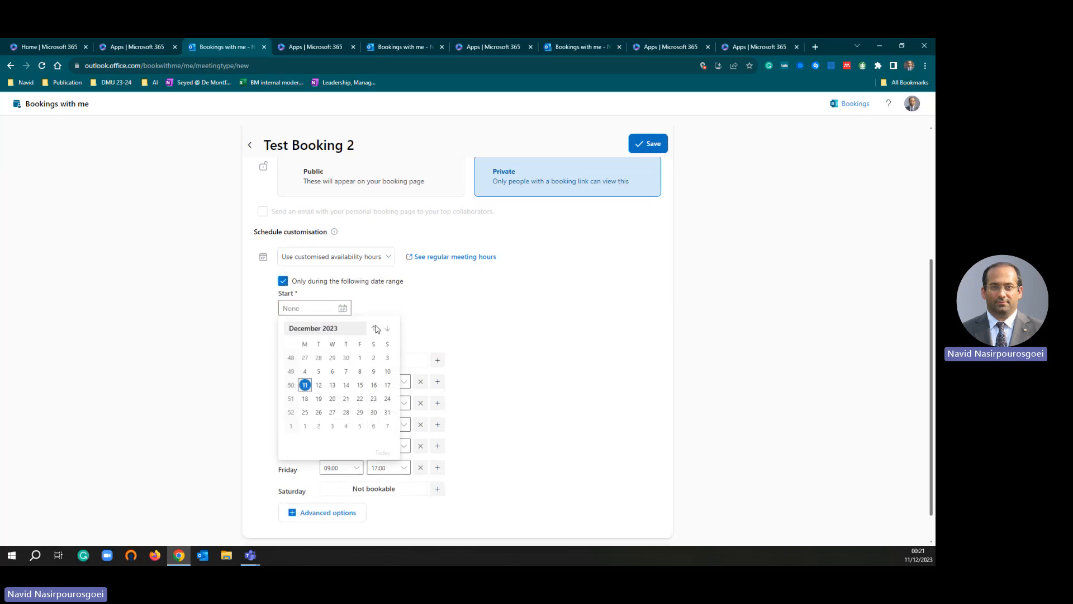
click(386, 329)
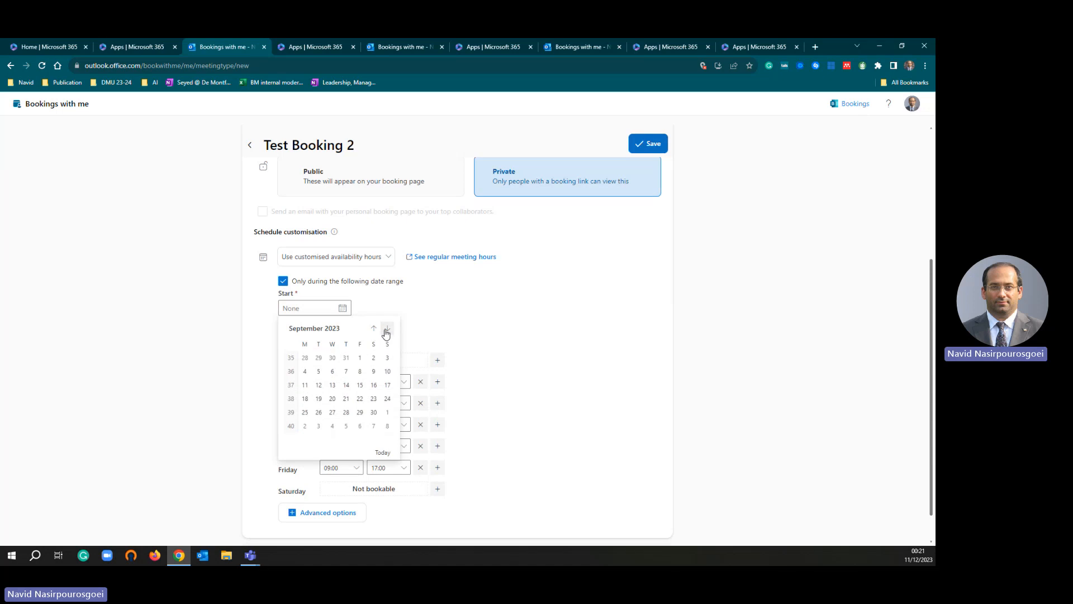
click(387, 328)
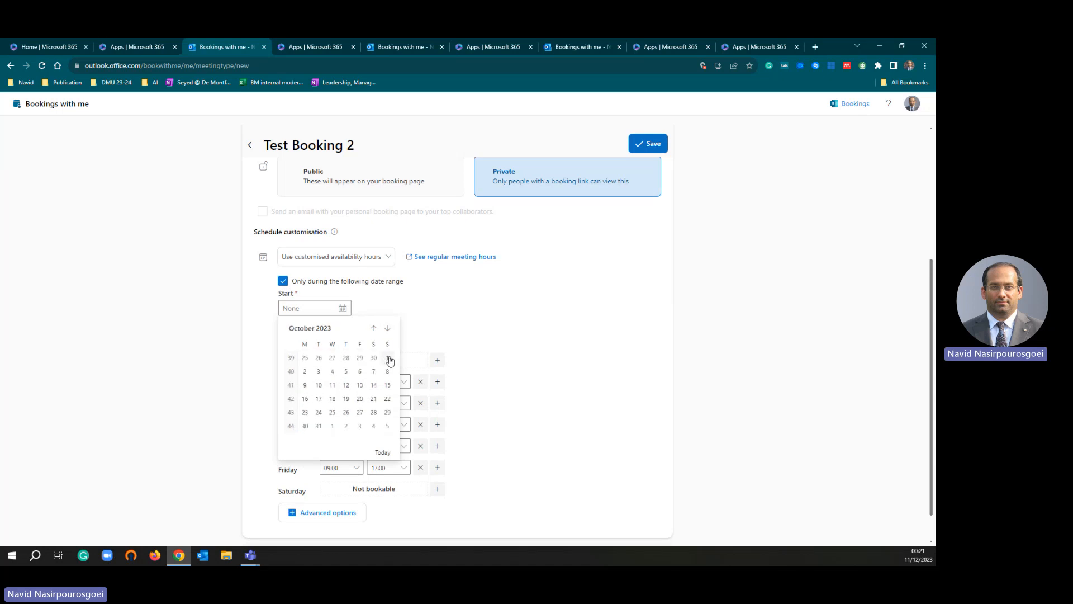
click(332, 371)
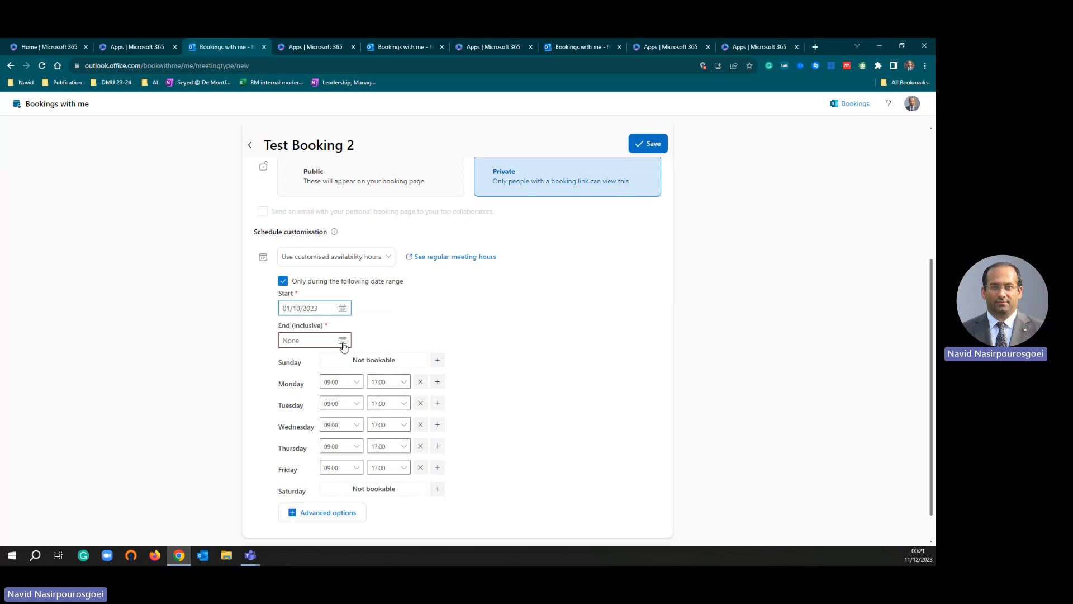
click(342, 340)
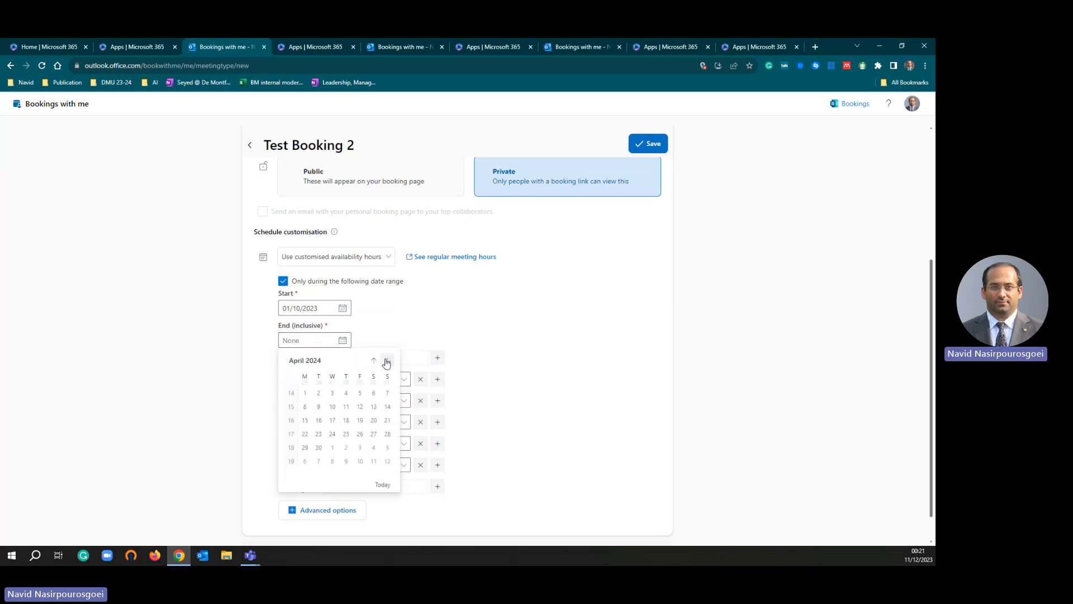
click(386, 361)
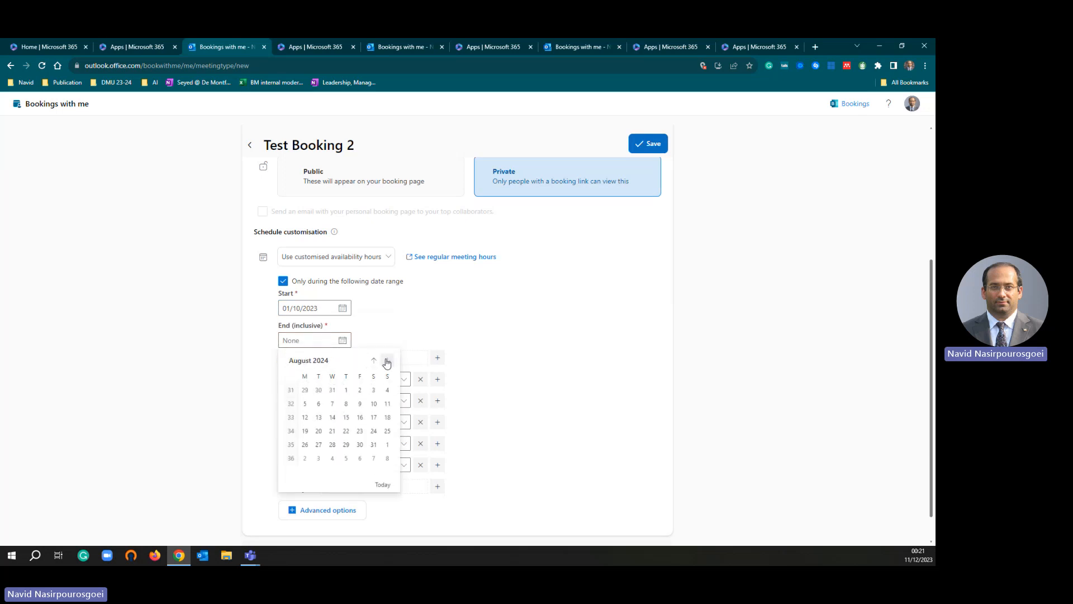
click(386, 361)
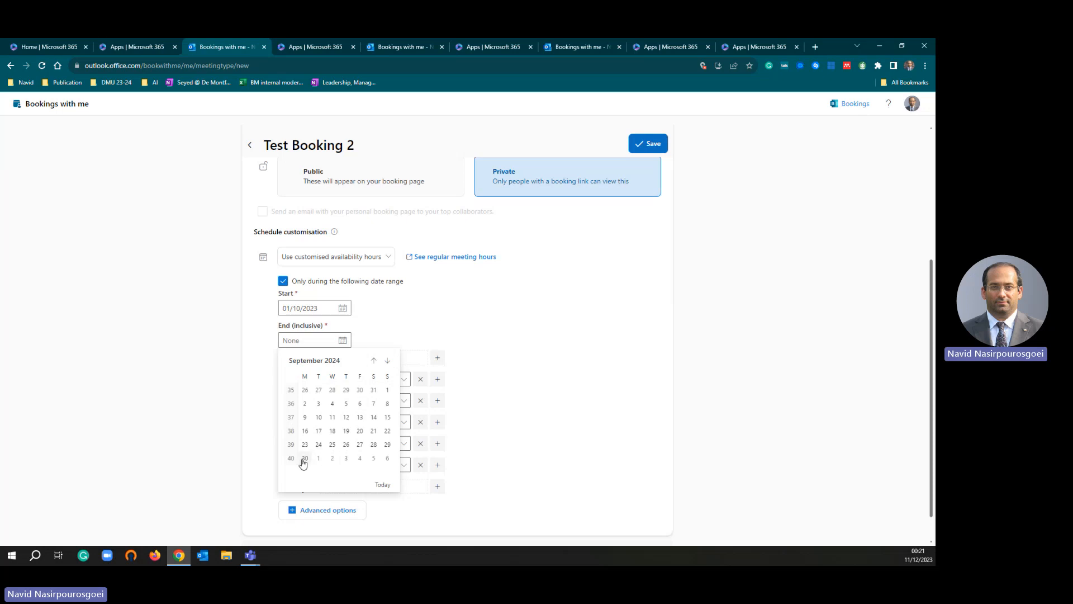
click(304, 459)
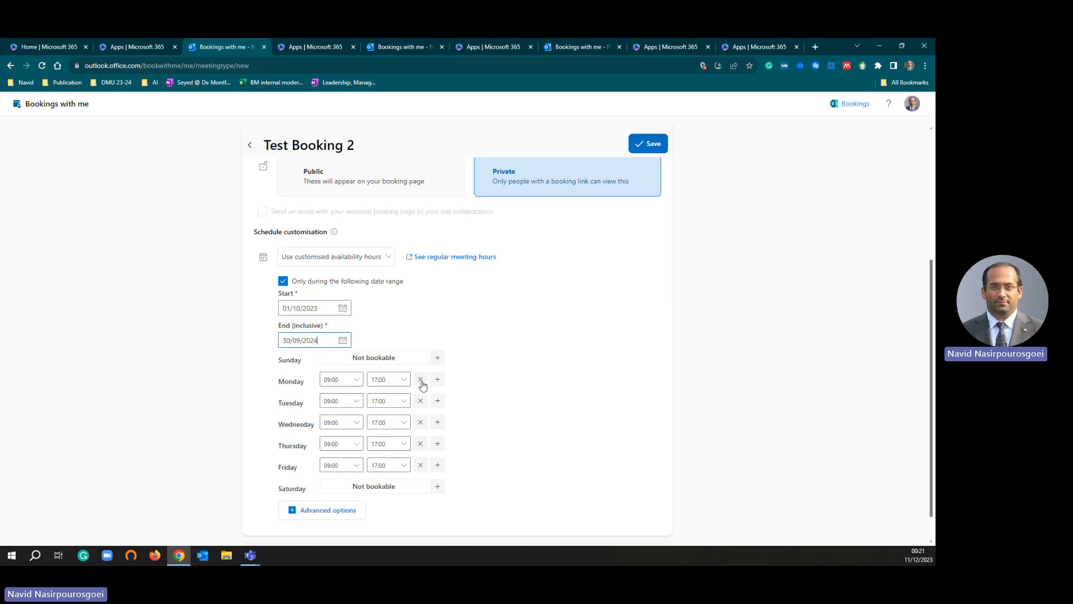
click(420, 379)
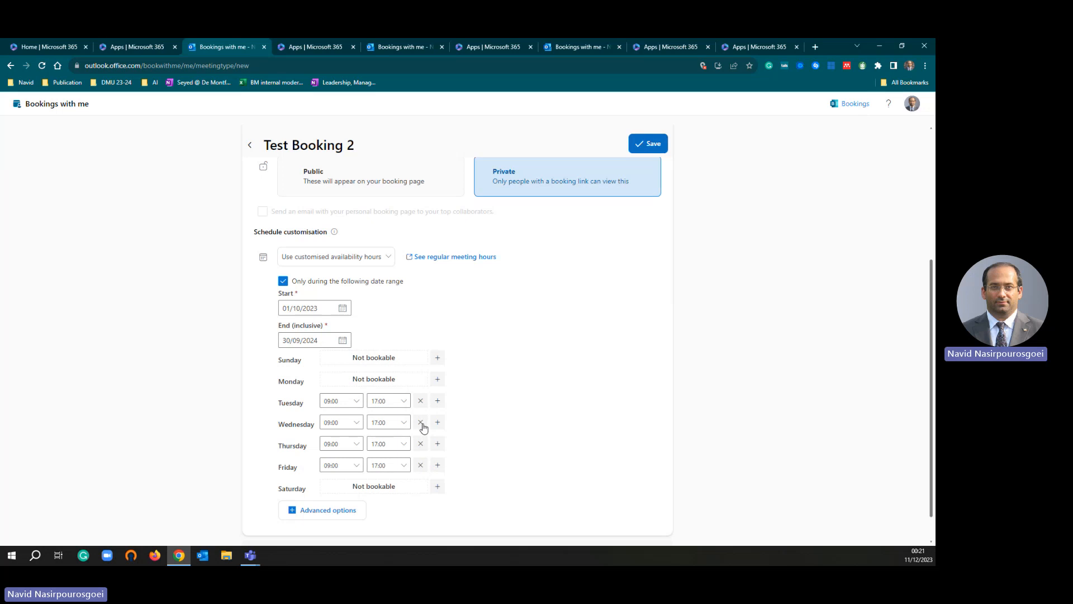
Remove Wednesday and Friday, start Tuesday at 10:00 and end Thursday at 16:00.
click(421, 422)
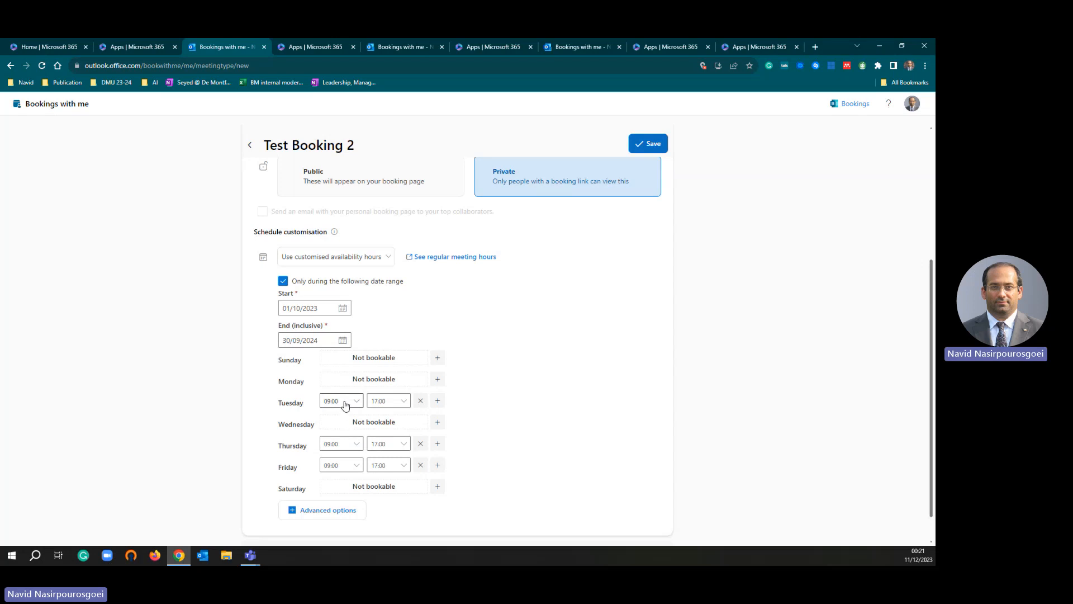
click(341, 401)
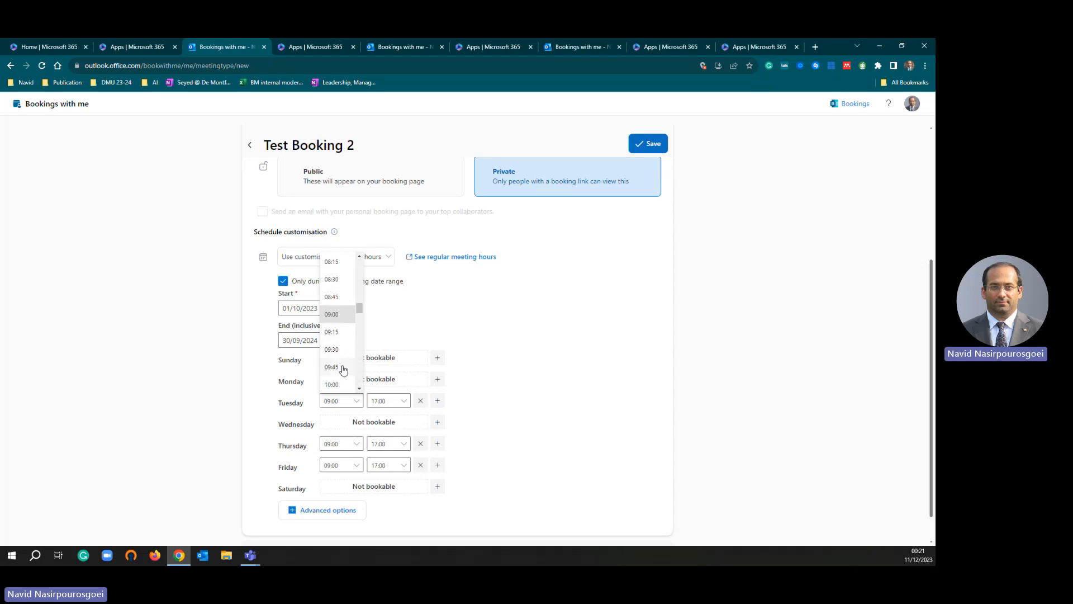
click(331, 383)
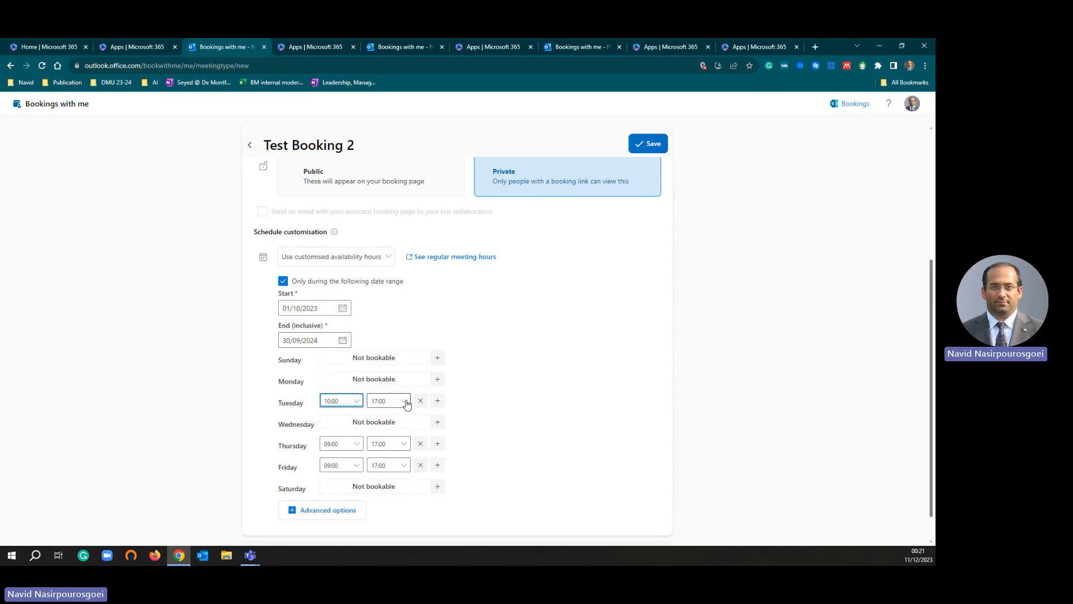
click(388, 400)
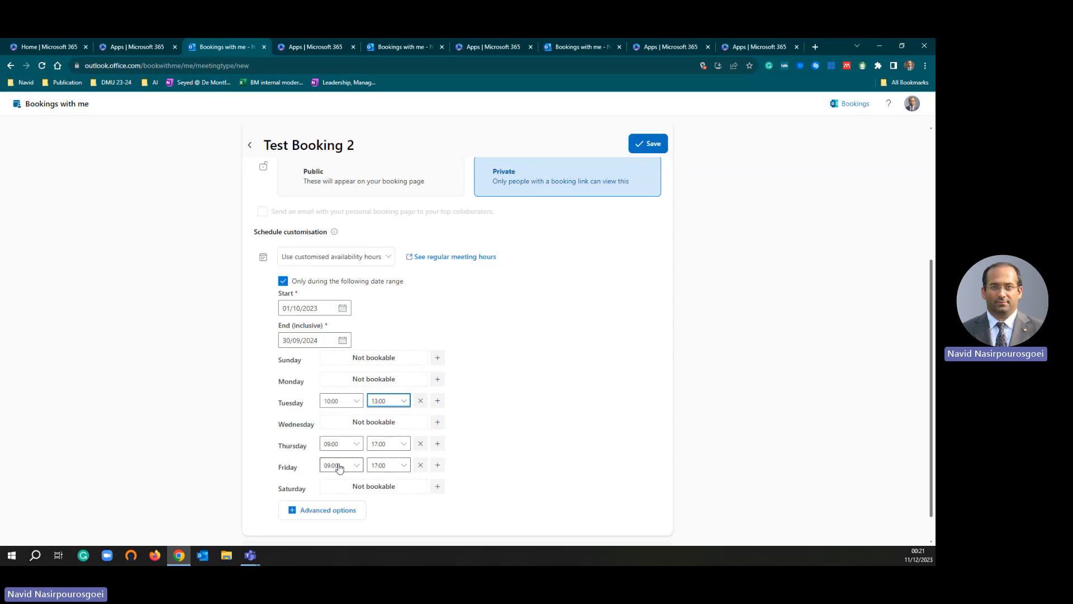
mouse_move(341, 444)
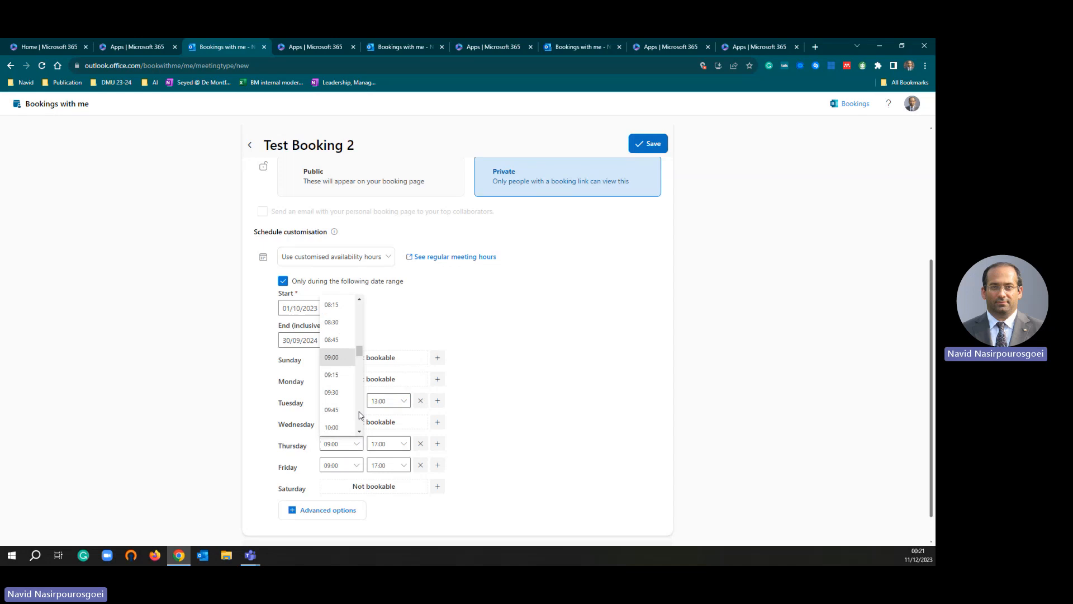
scroll(down, 3)
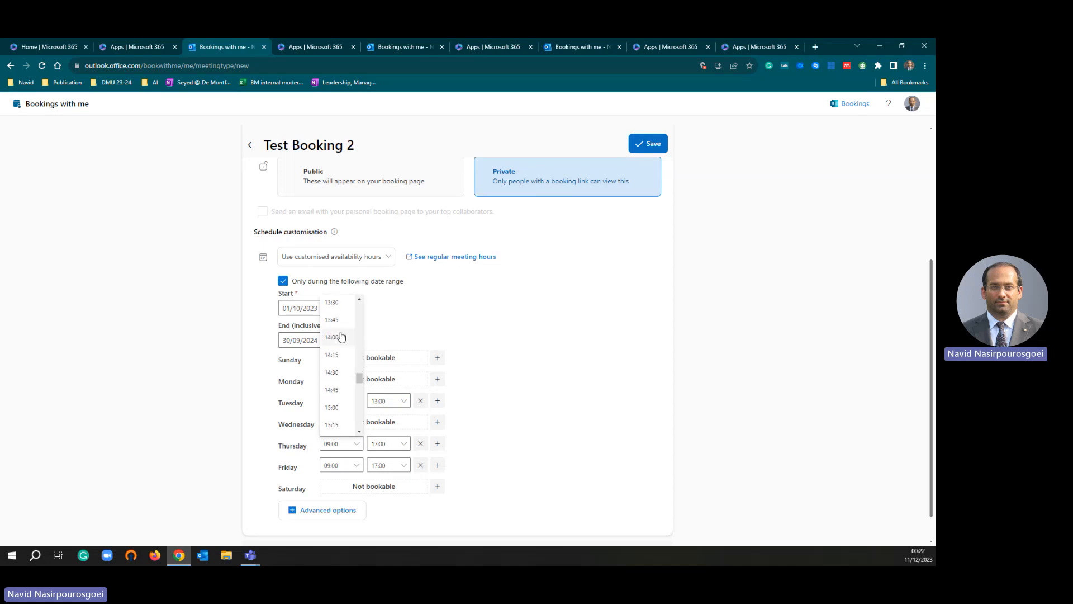
click(330, 336)
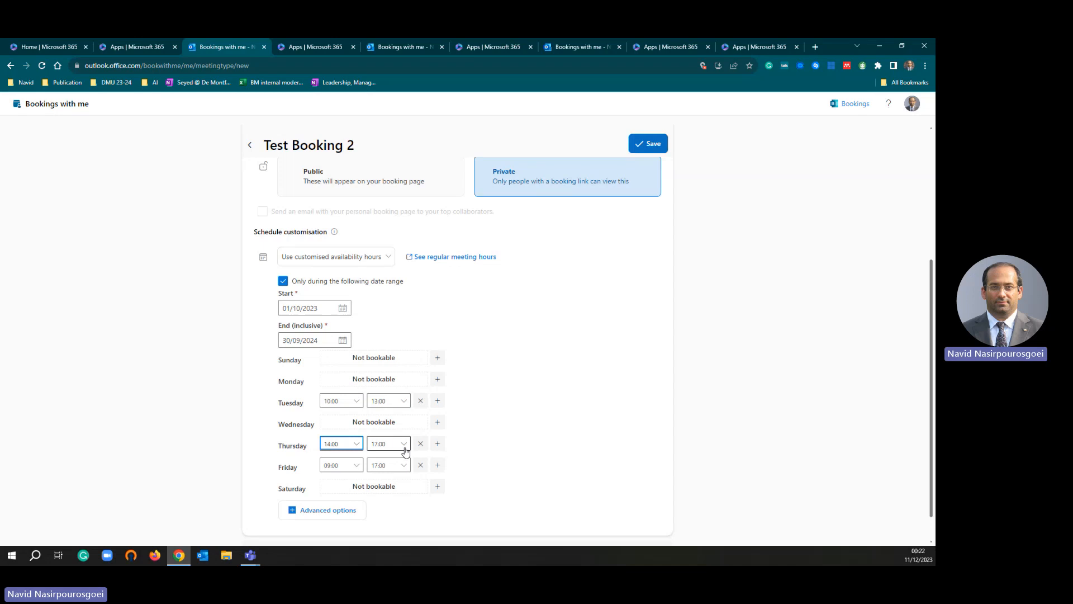
click(388, 444)
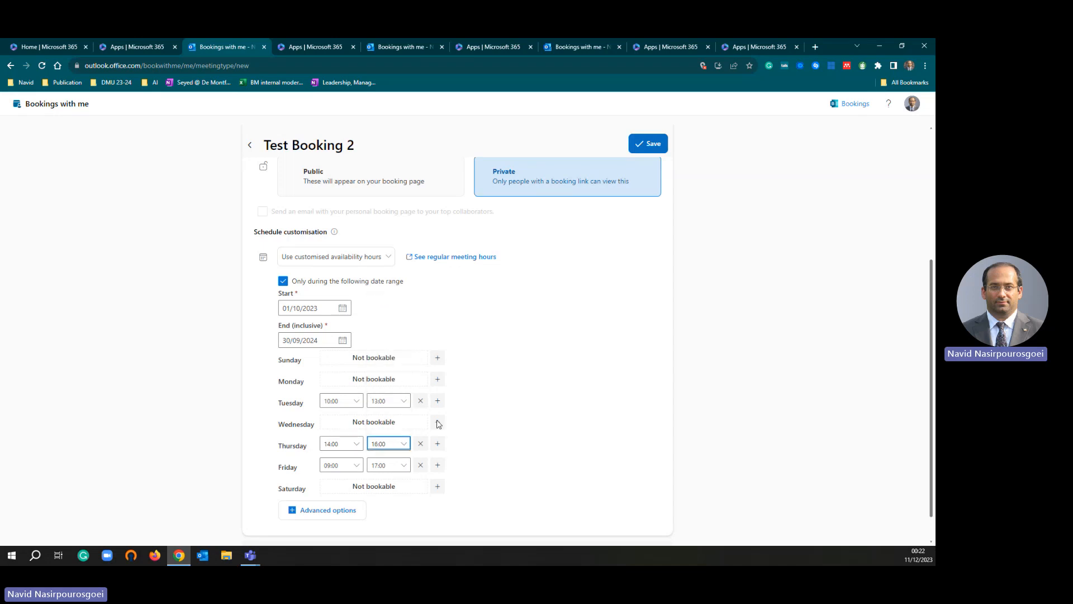
mouse_move(420, 481)
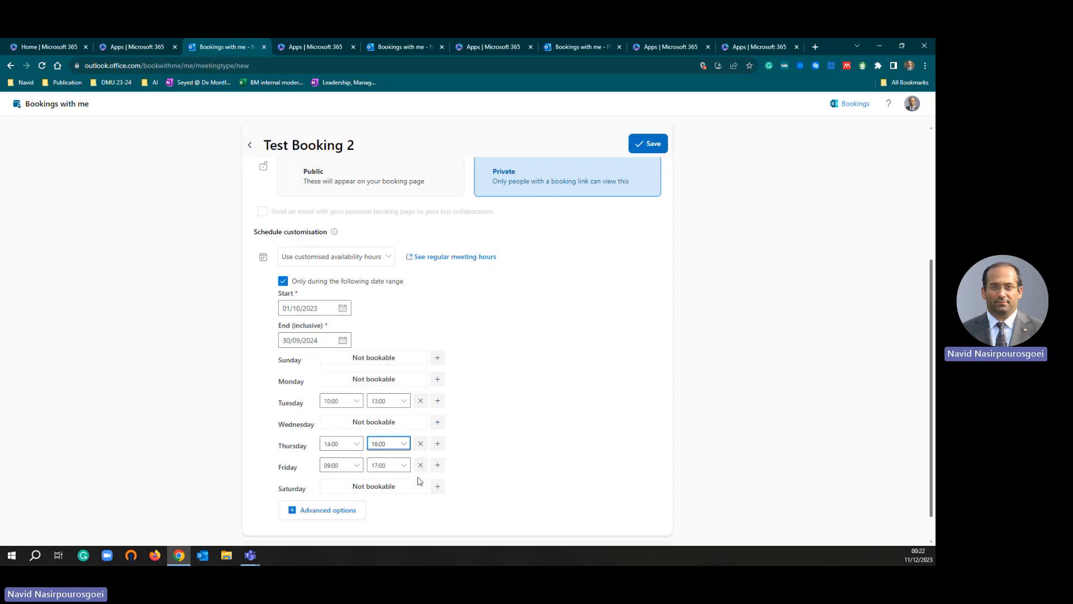
click(421, 465)
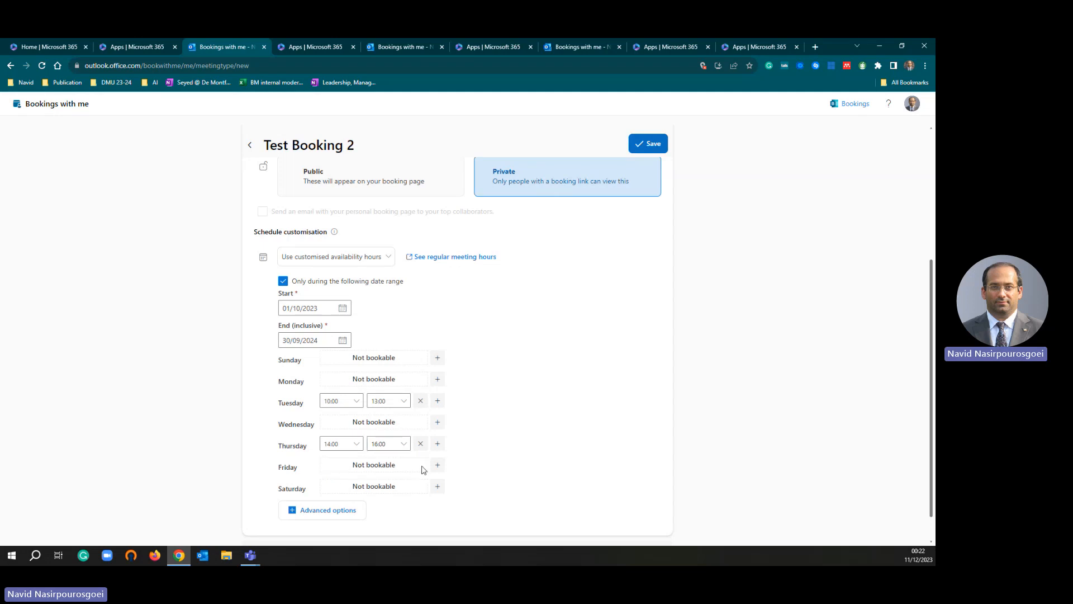
mouse_move(618, 510)
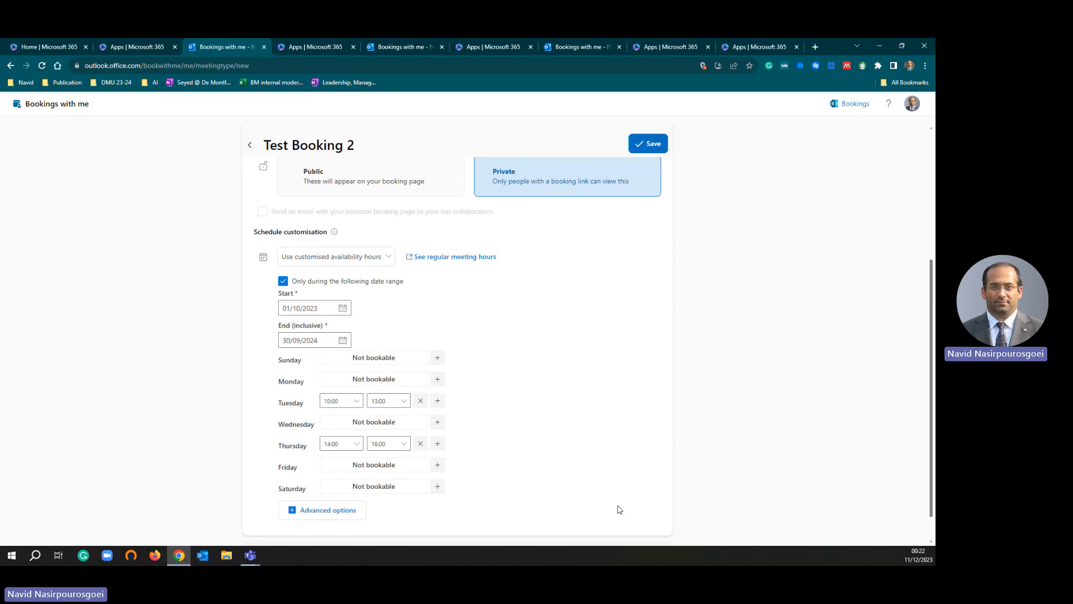
mouse_move(536, 408)
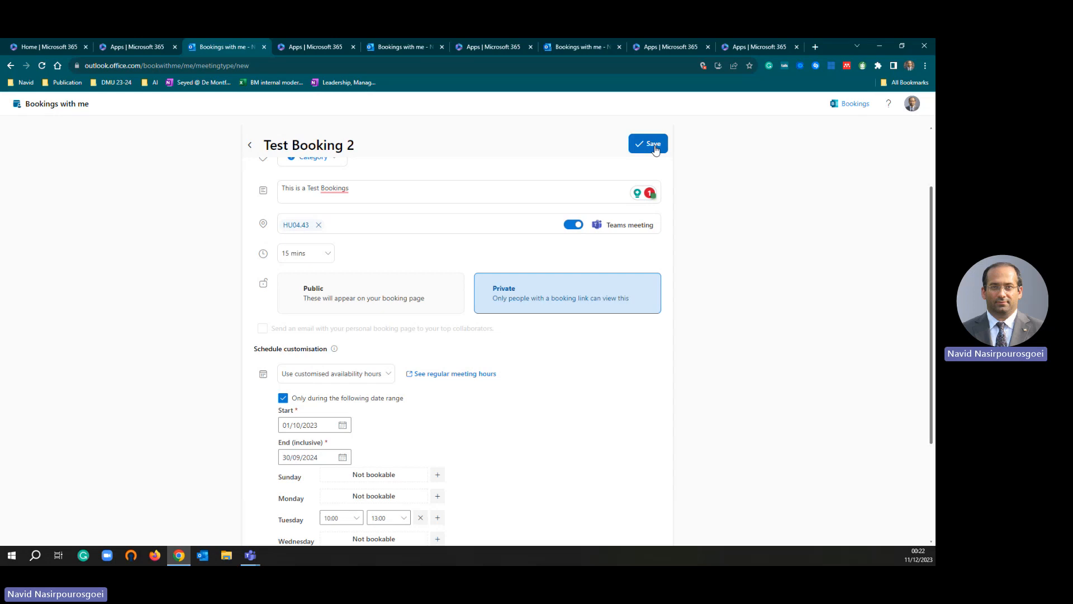
Save the Test Booking 2 meeting type.
click(647, 144)
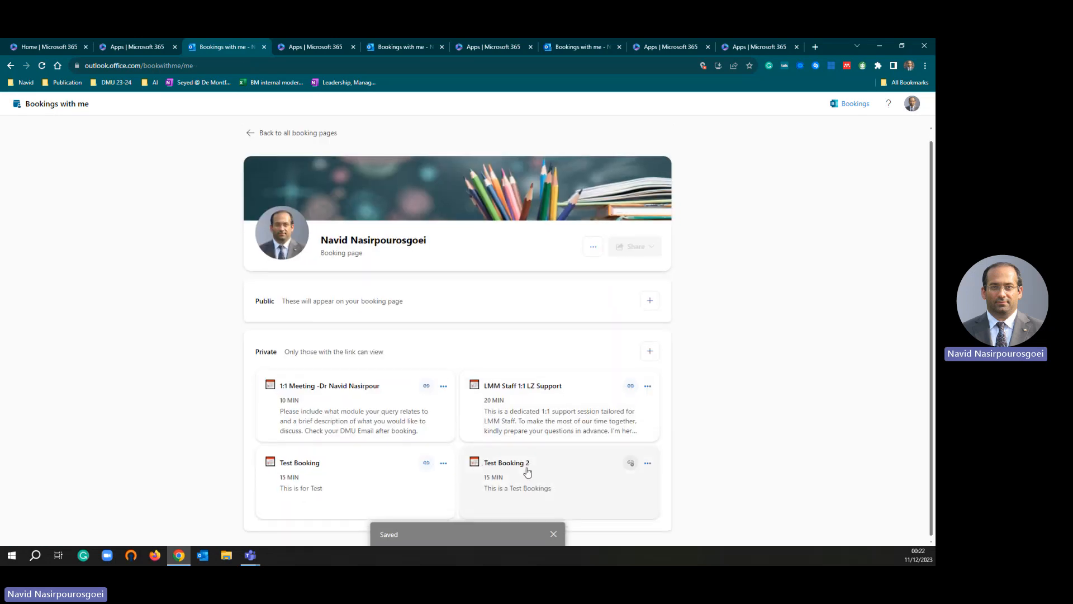
mouse_move(539, 478)
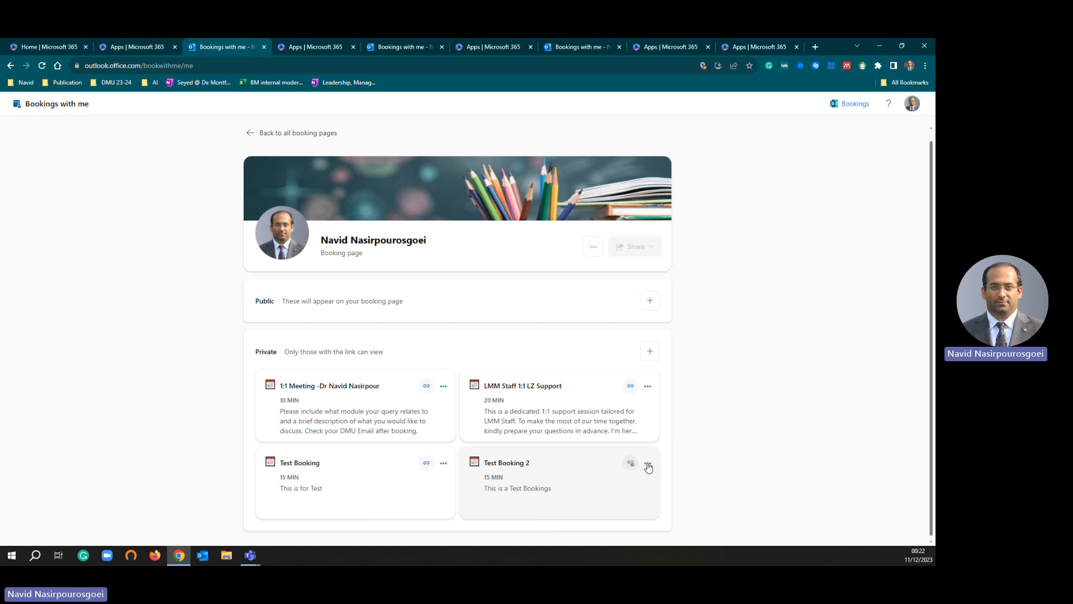
Copy Test Booking 2's booking link from its card options.
click(647, 463)
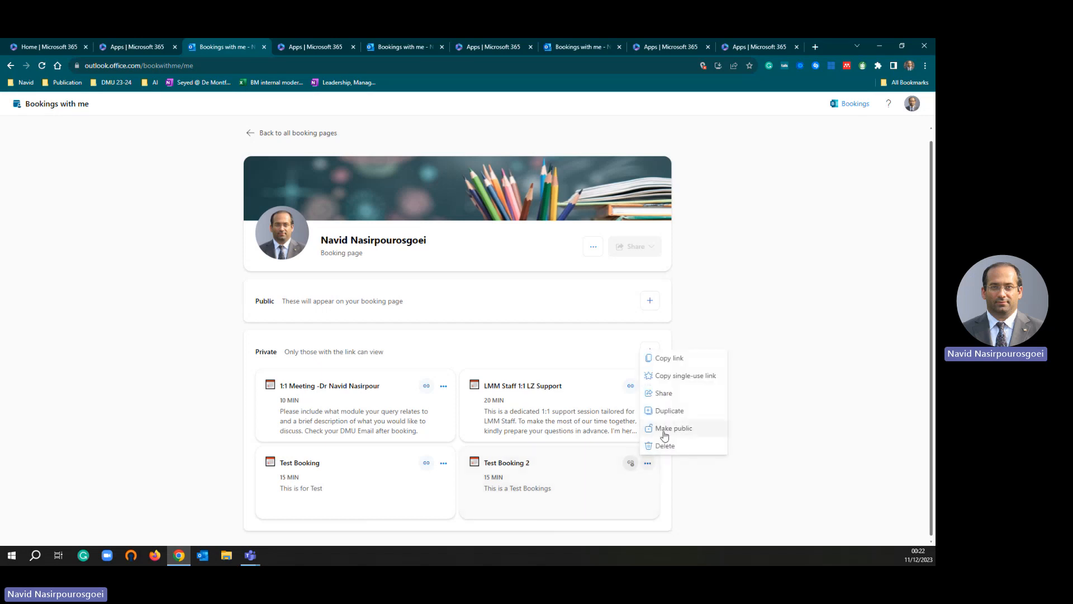
mouse_move(678, 361)
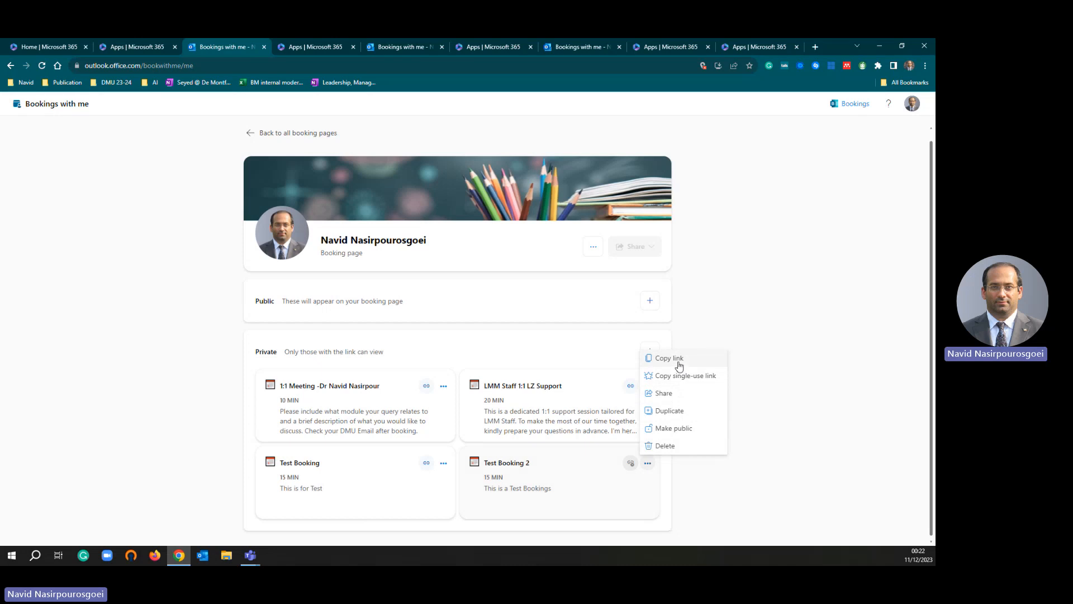
mouse_move(684, 375)
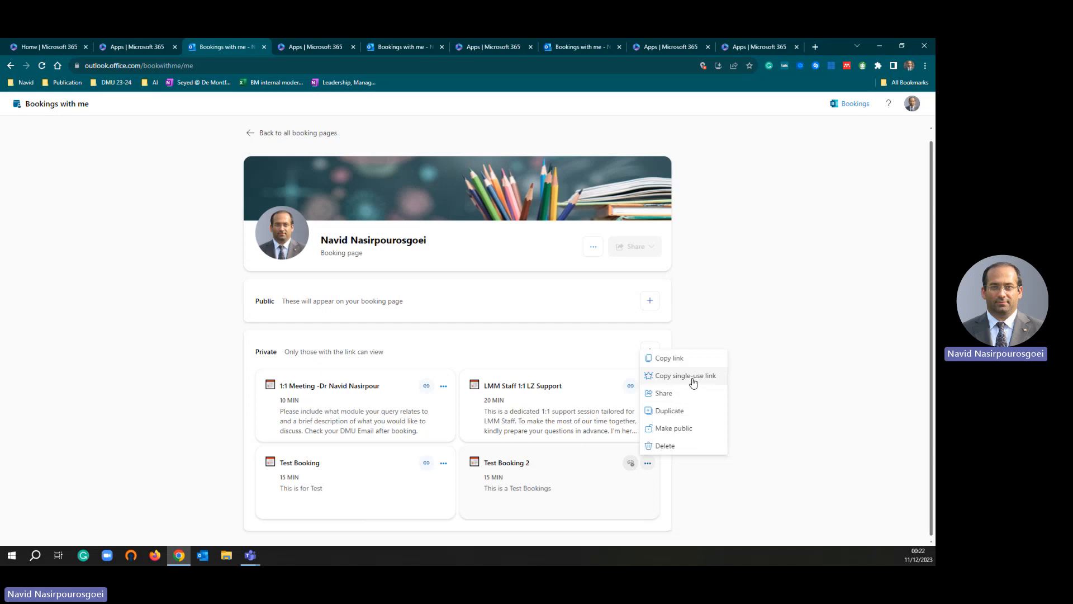
mouse_move(697, 383)
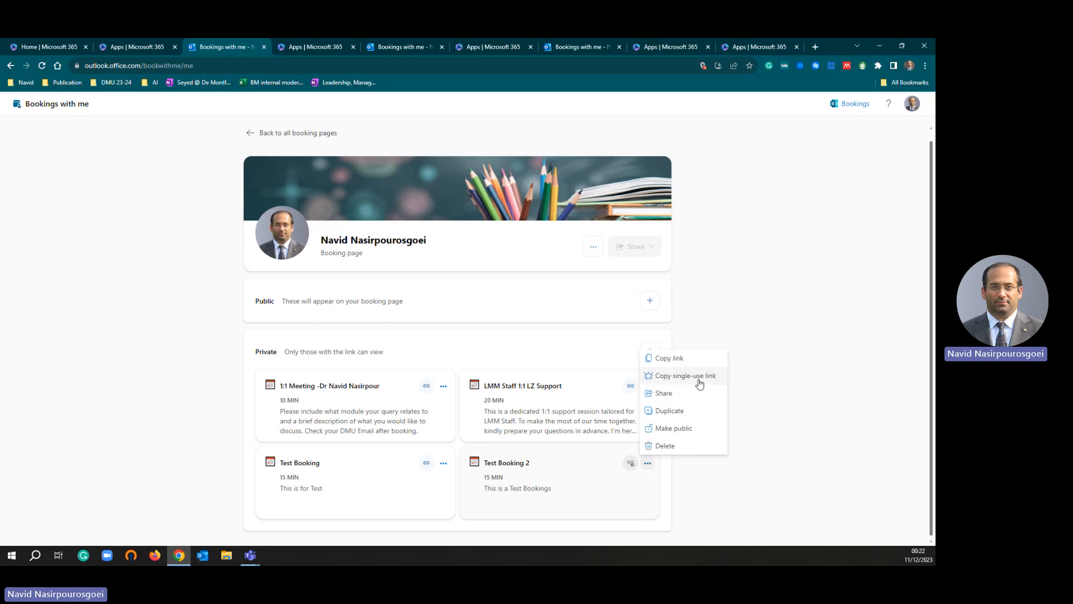
mouse_move(685, 376)
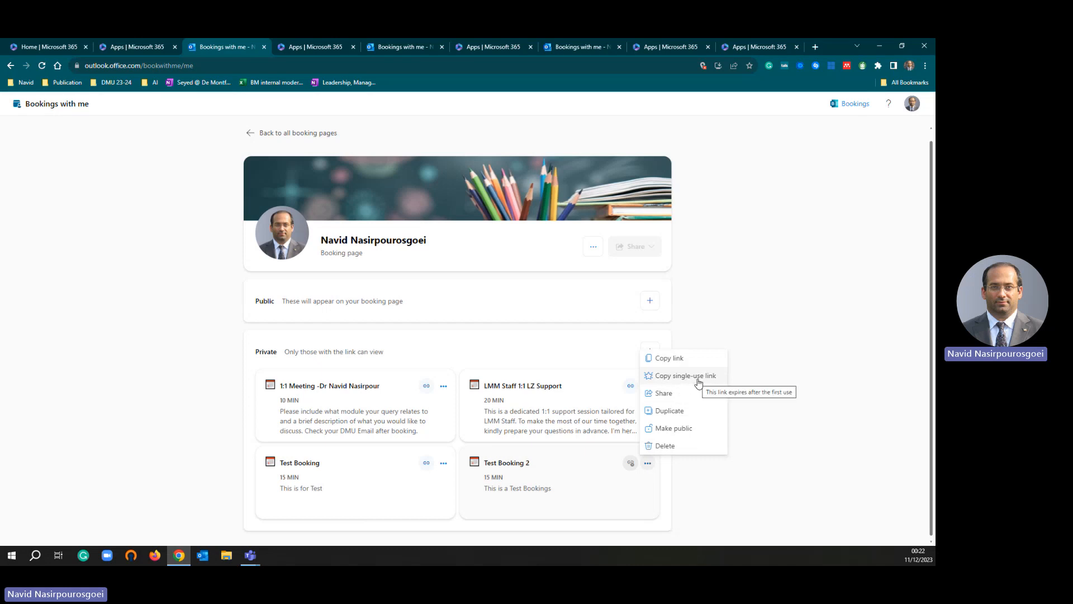
mouse_move(676, 364)
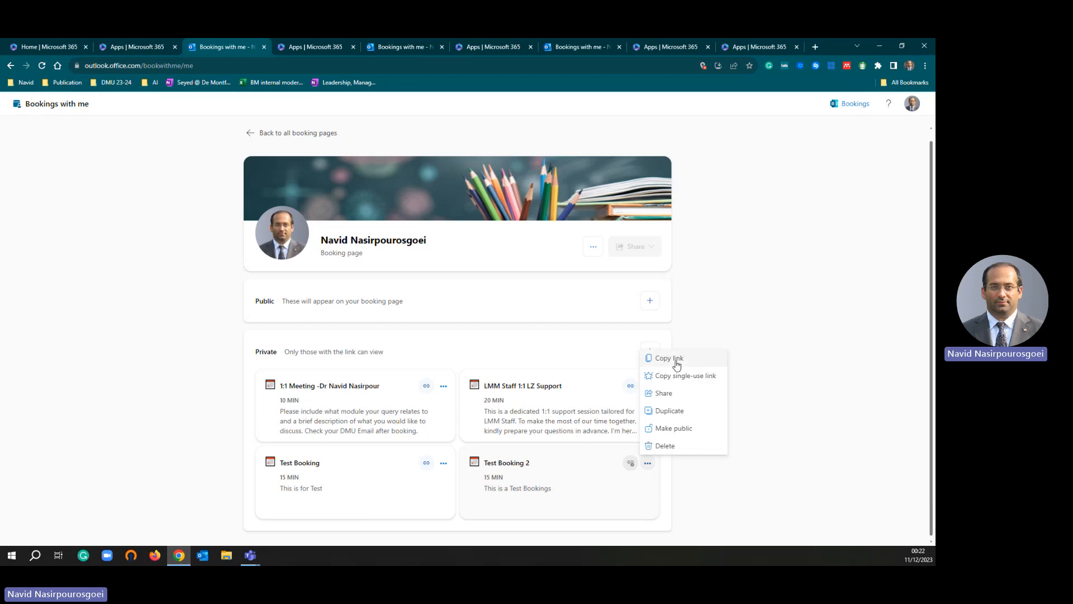
mouse_move(684, 375)
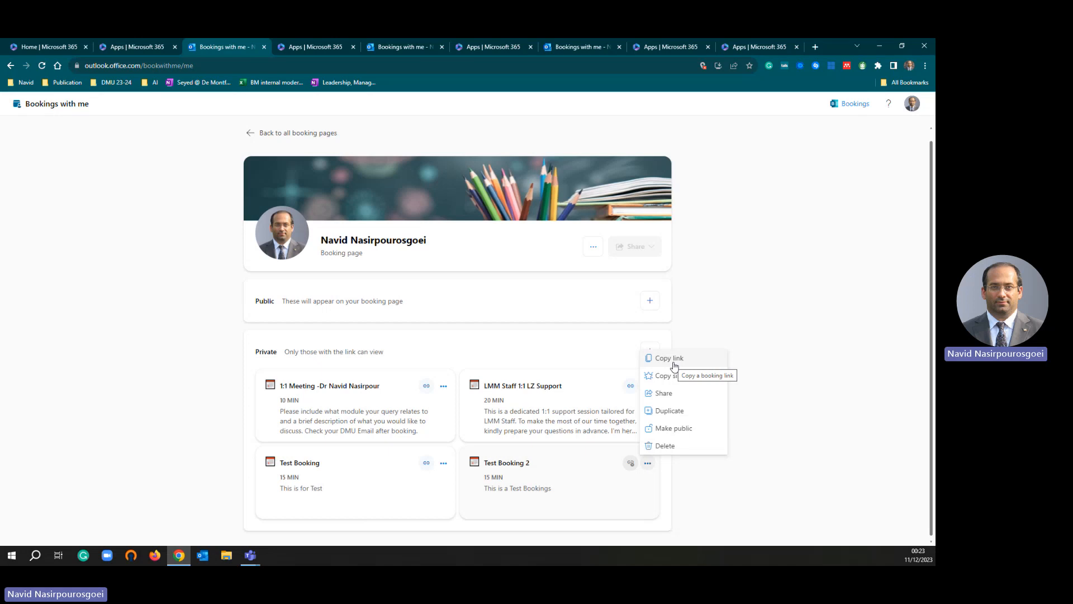
mouse_move(678, 359)
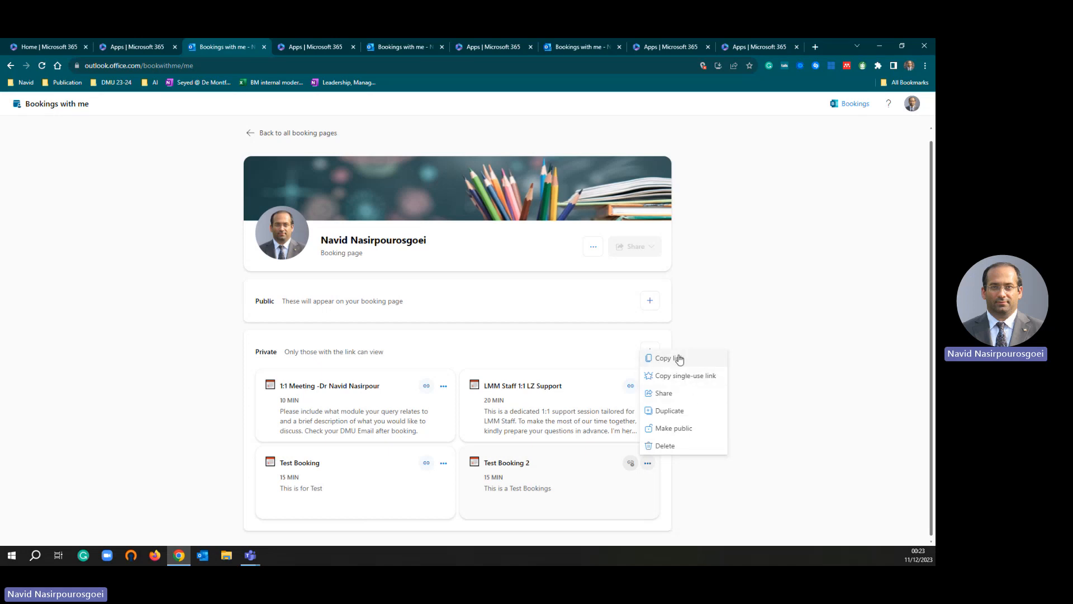
mouse_move(668, 358)
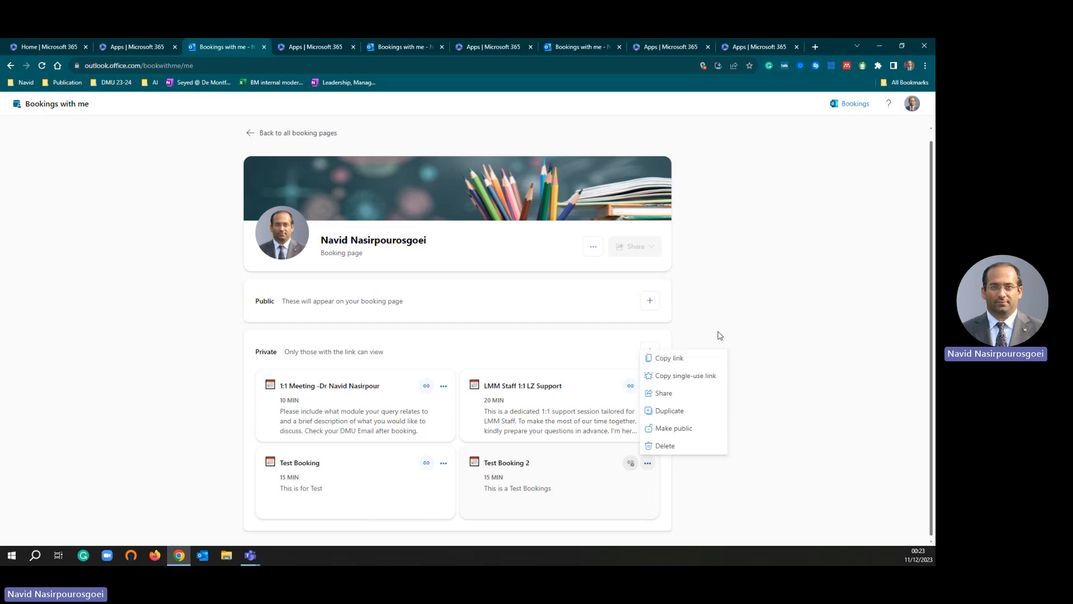
mouse_move(668, 358)
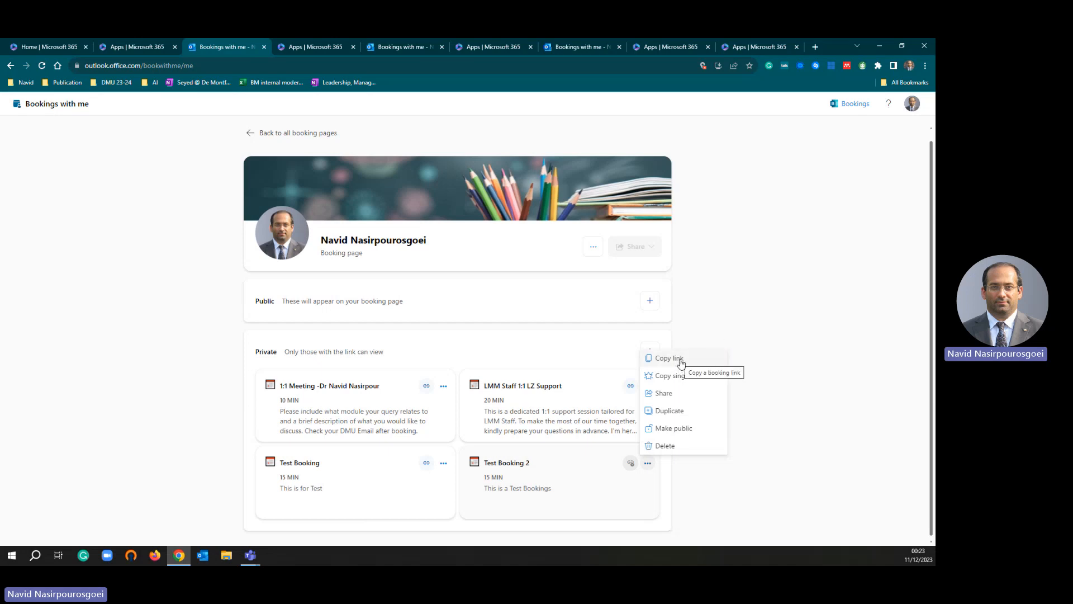
click(667, 357)
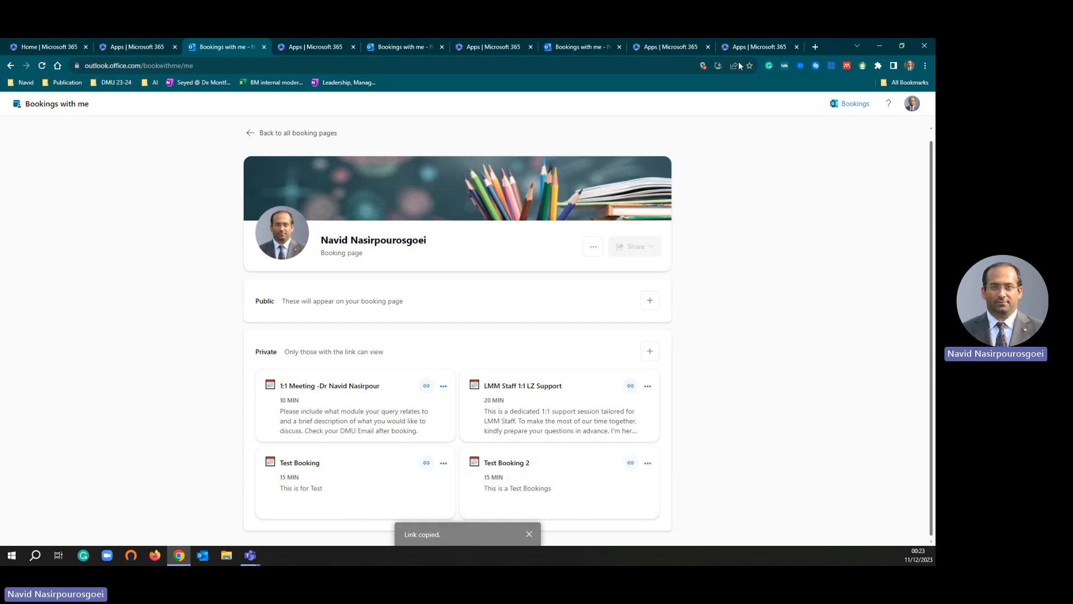
mouse_move(824, 53)
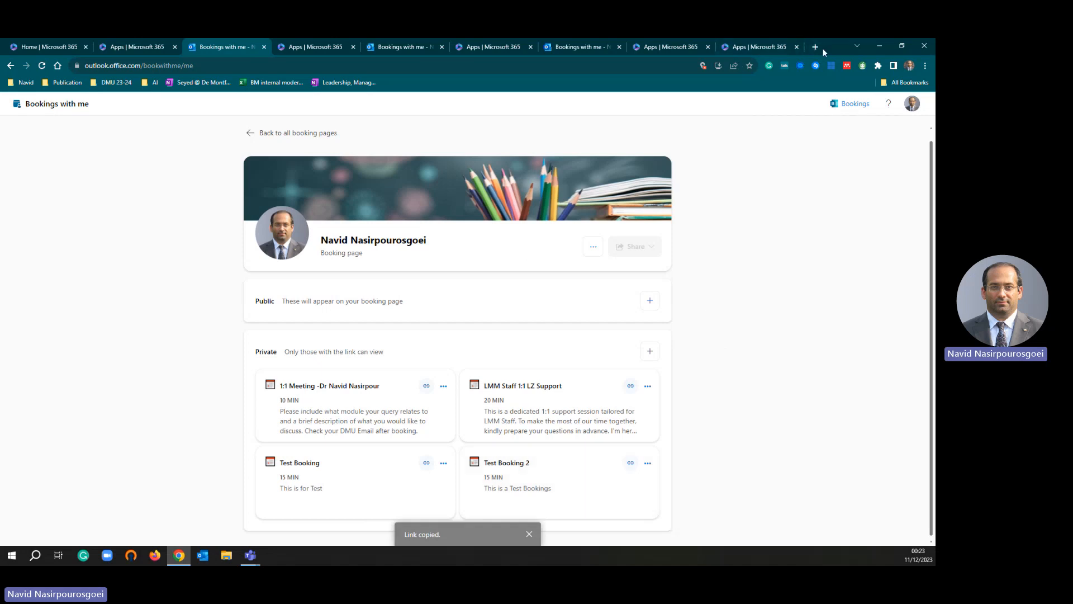
Open the copied link in a new tab and check January 2024 dates such as Tuesday 23.
click(815, 47)
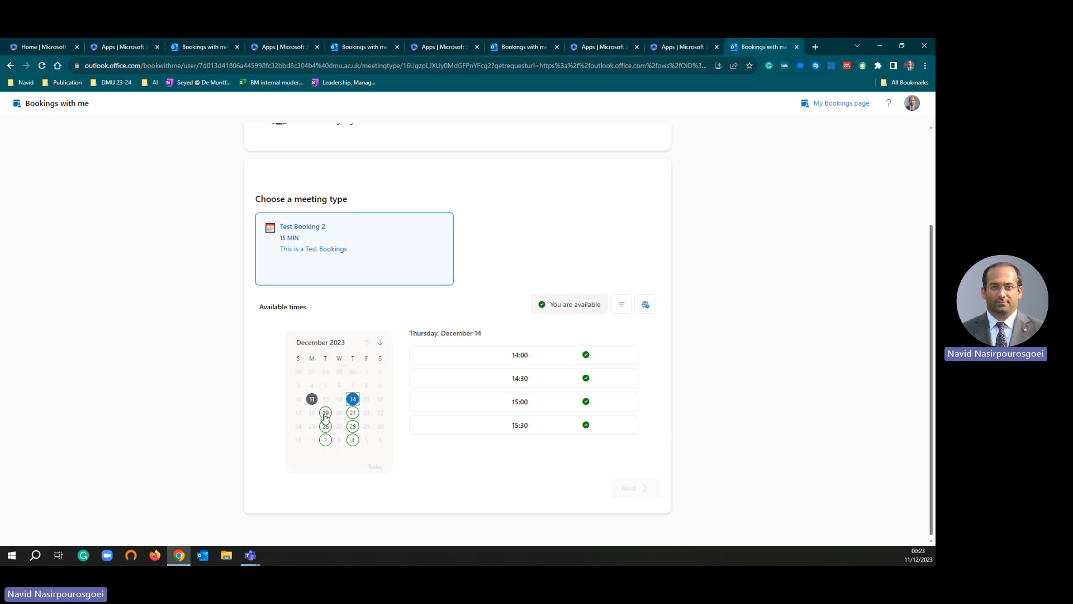
click(325, 413)
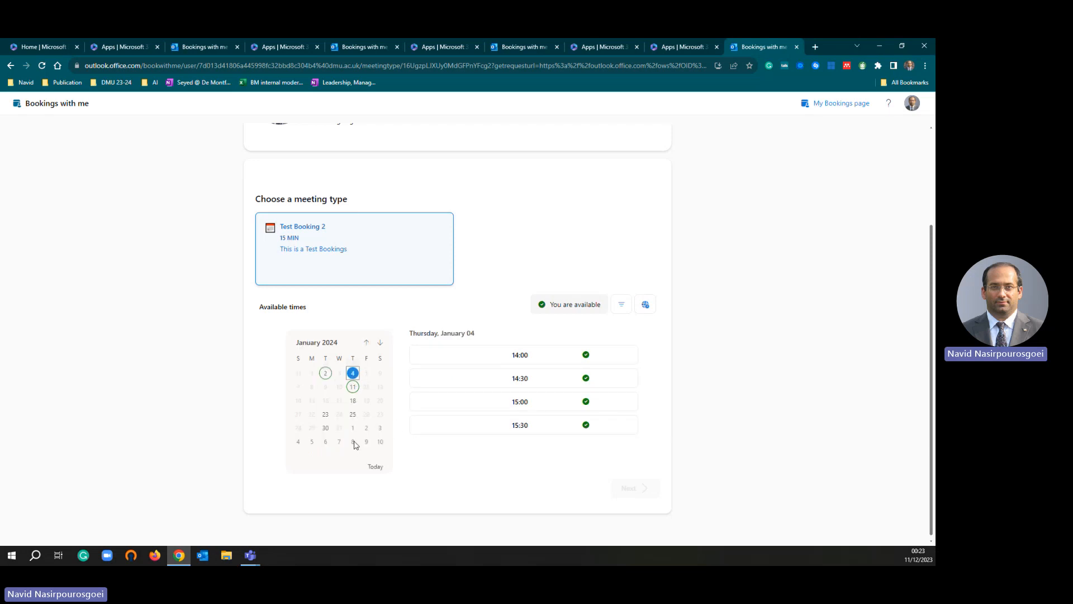
click(325, 413)
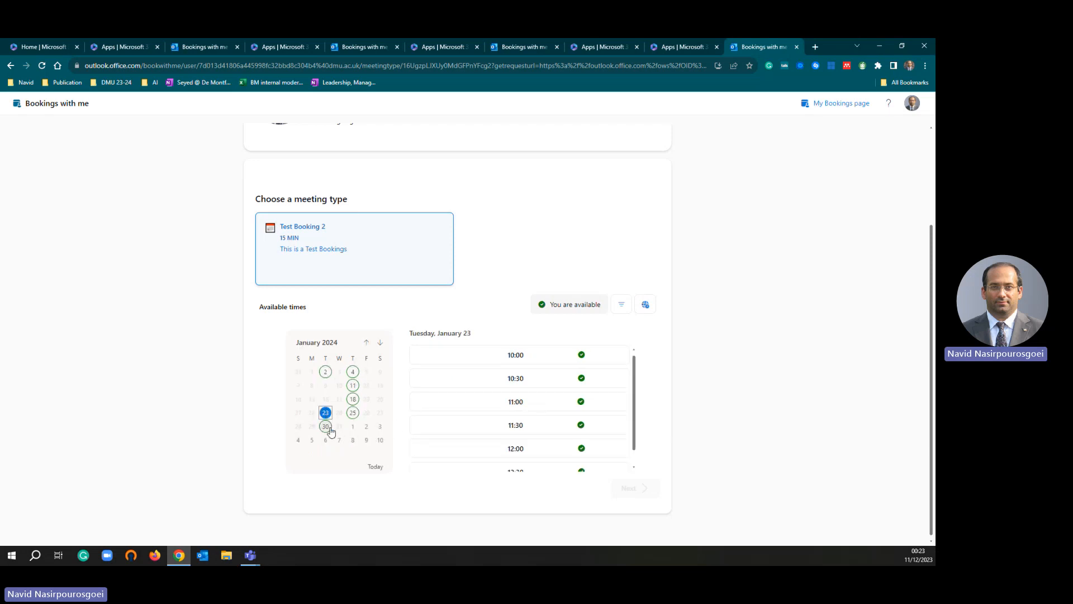
click(352, 397)
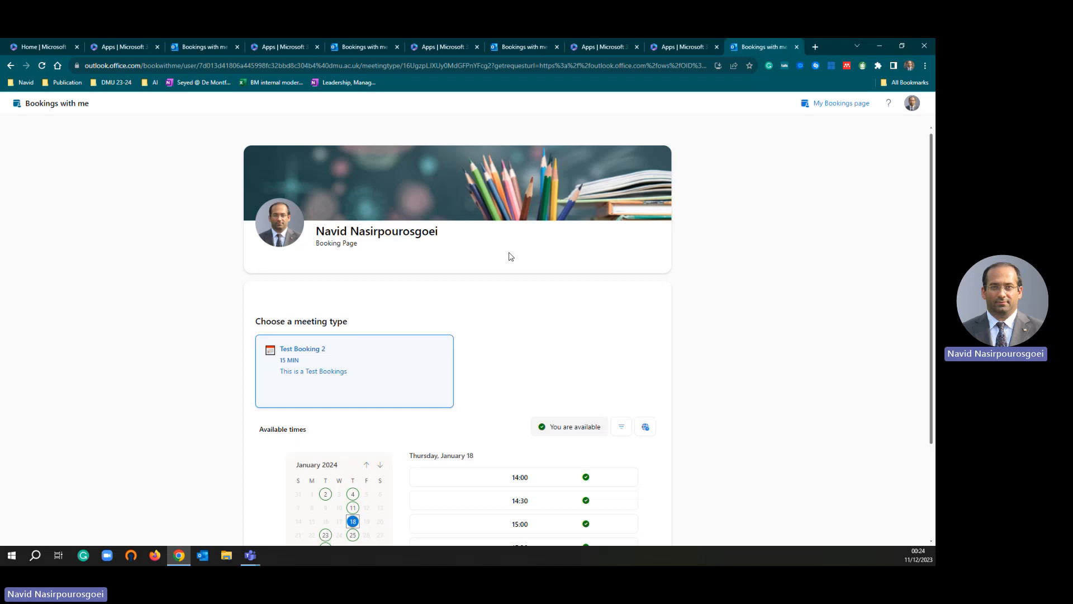
mouse_move(298, 259)
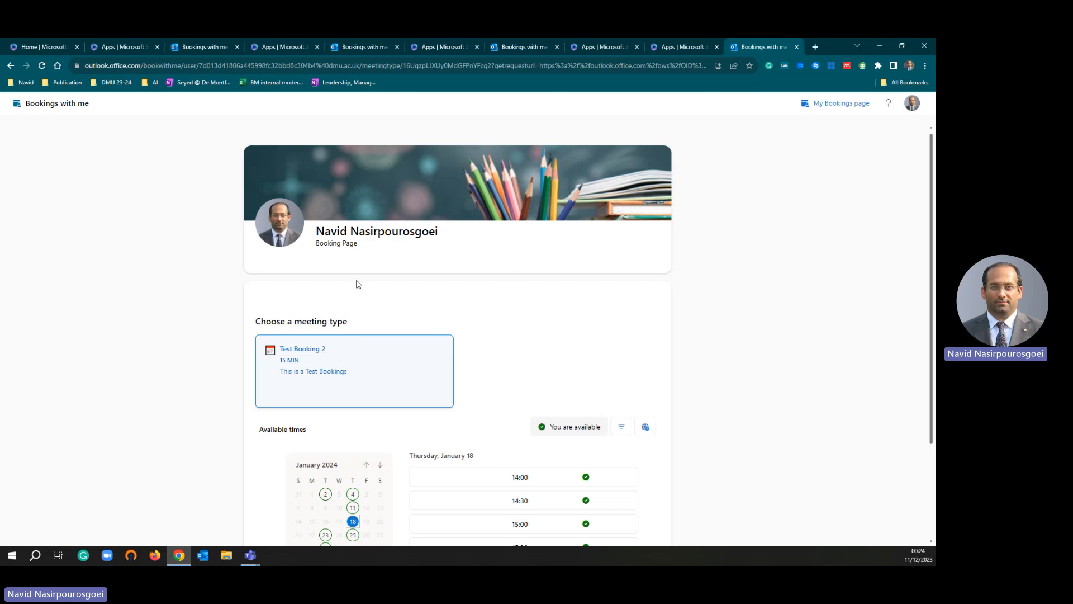
mouse_move(376, 294)
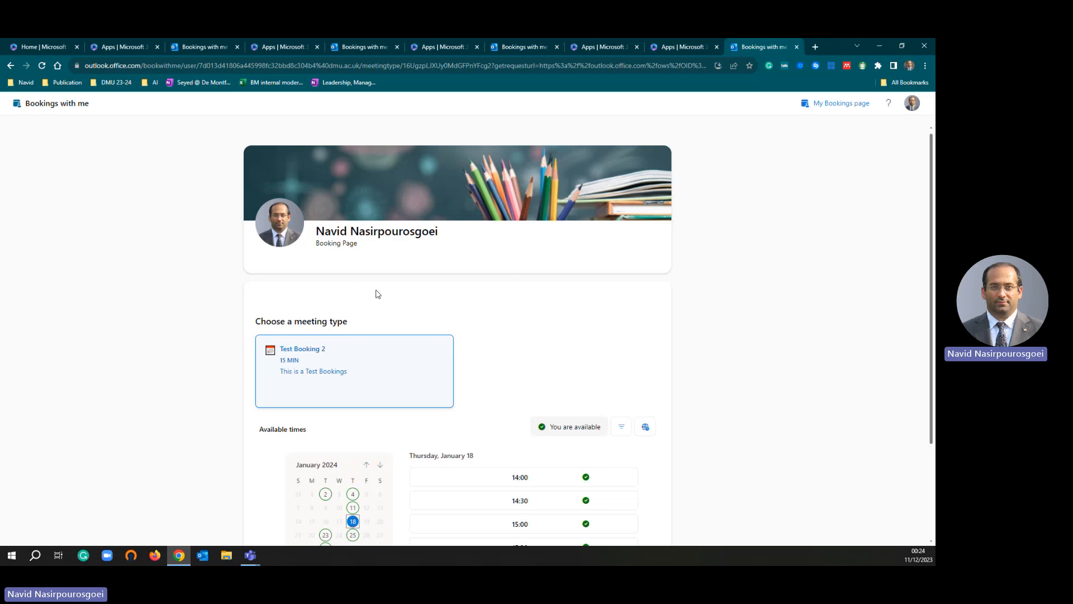